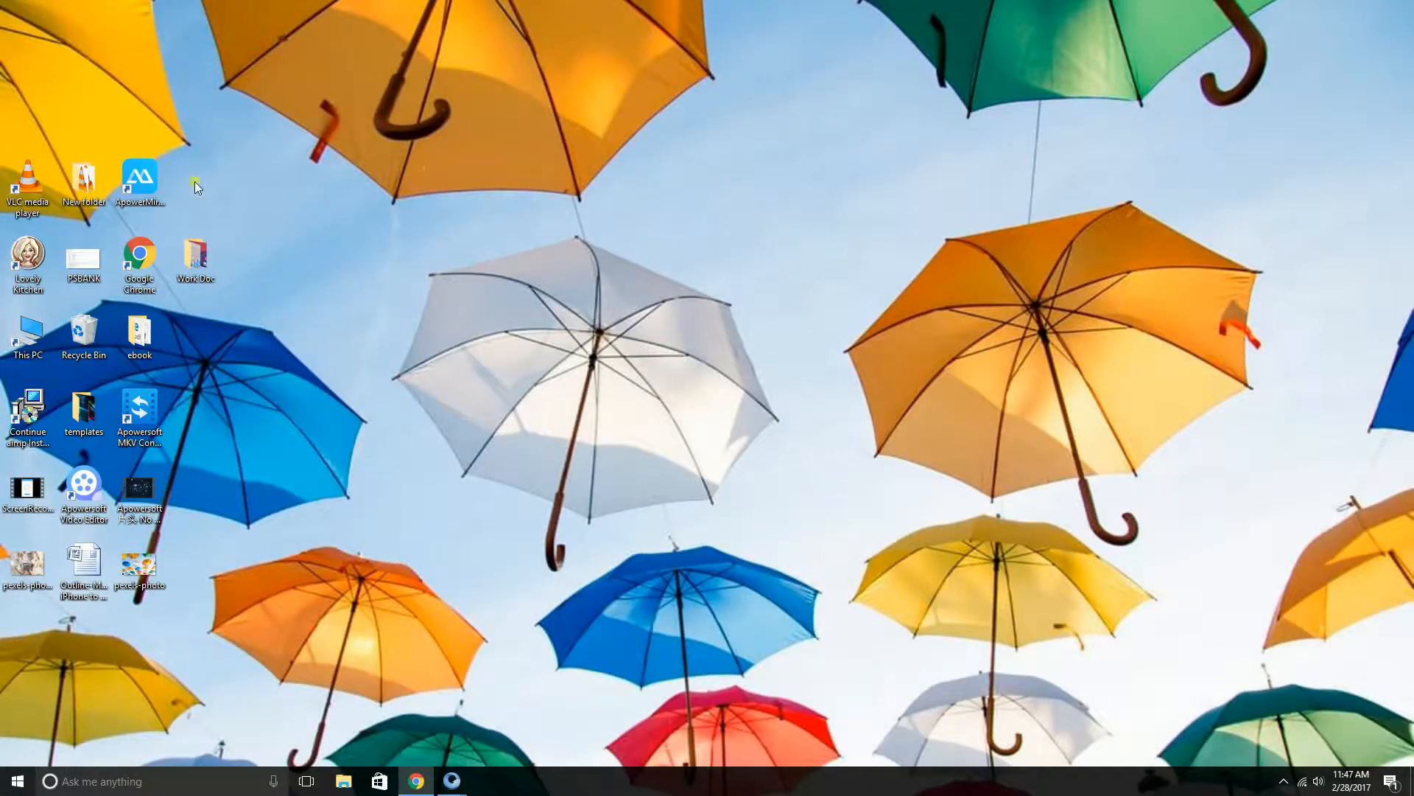
mouse_move(140, 181)
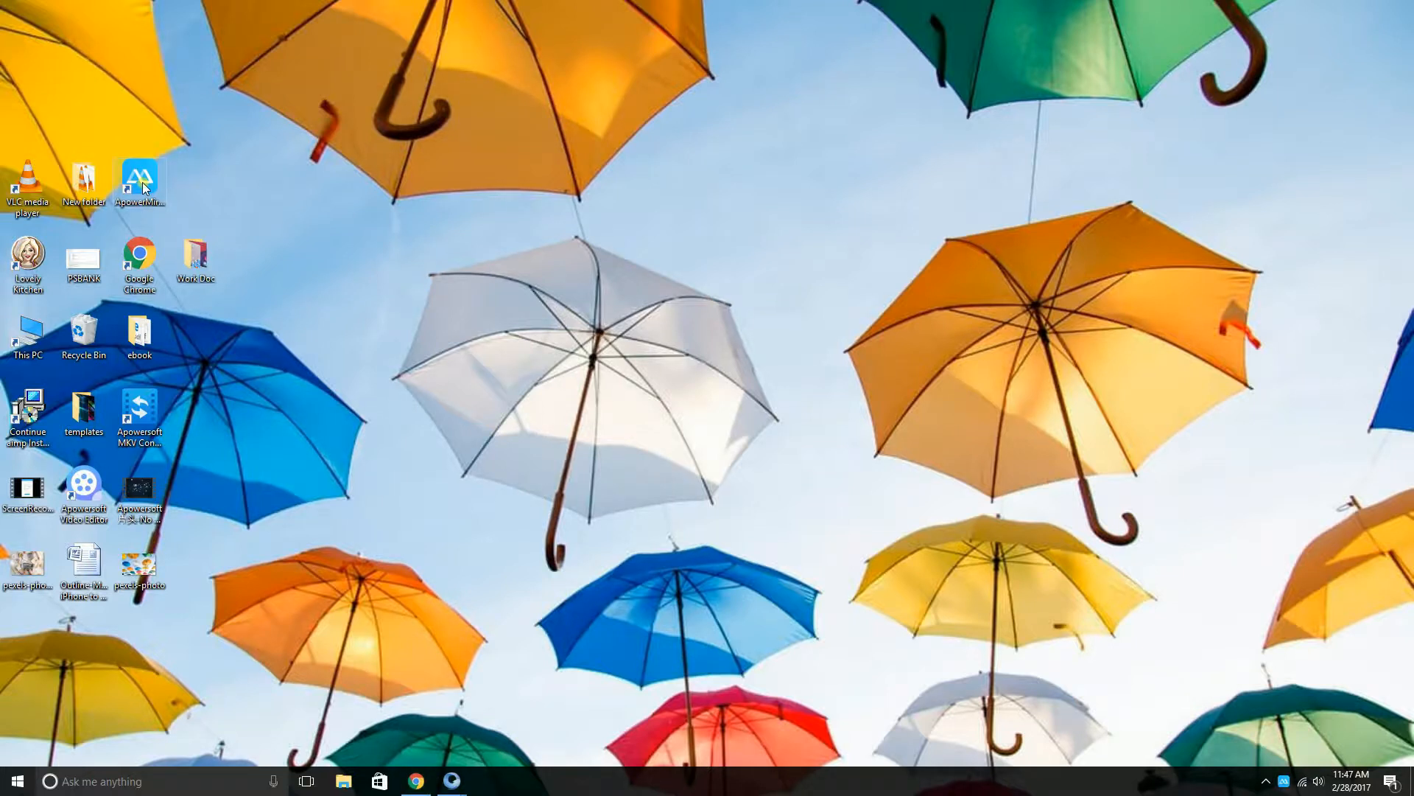
Step: Launch ApowerMirror and connect the Android phone through the USB Connection tab
double_click(140, 177)
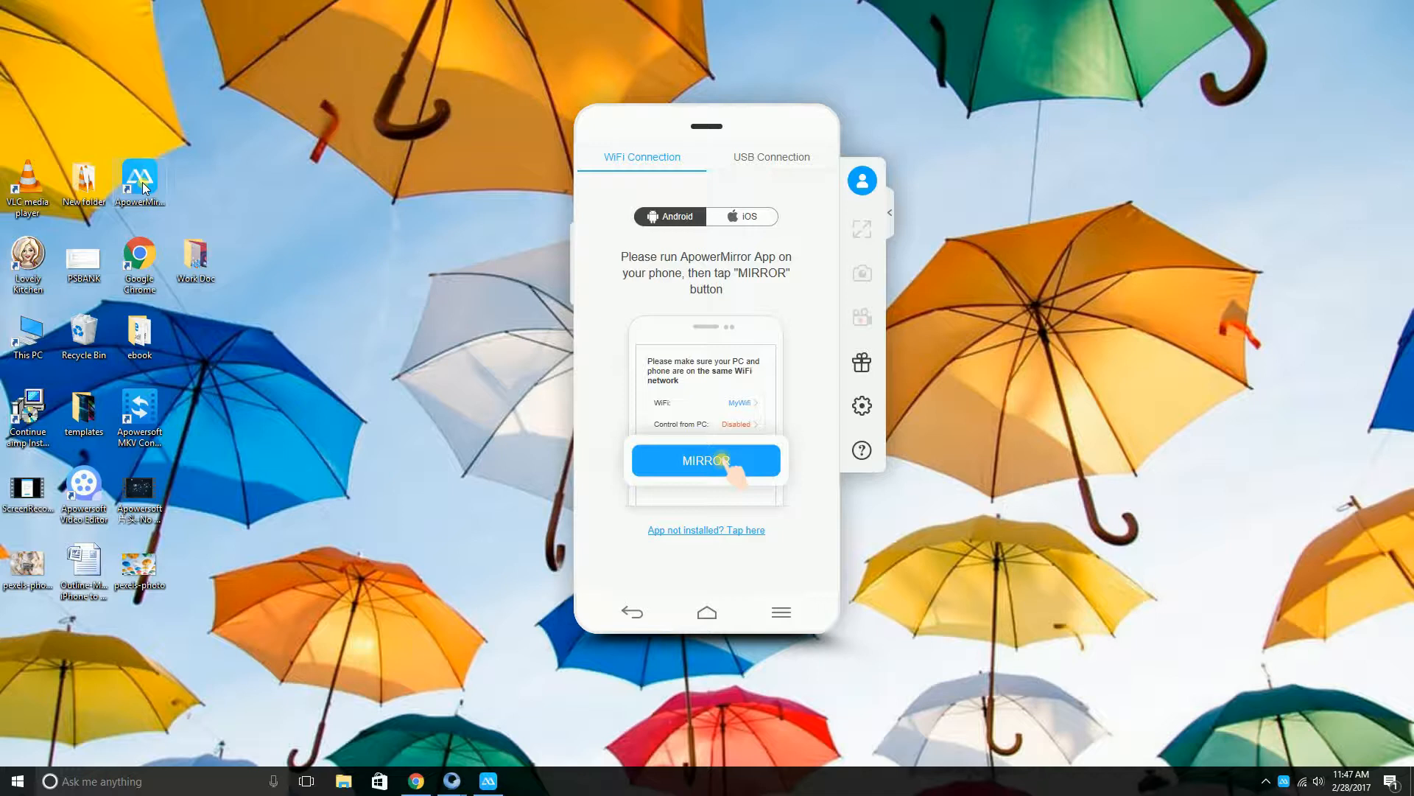
mouse_move(760, 162)
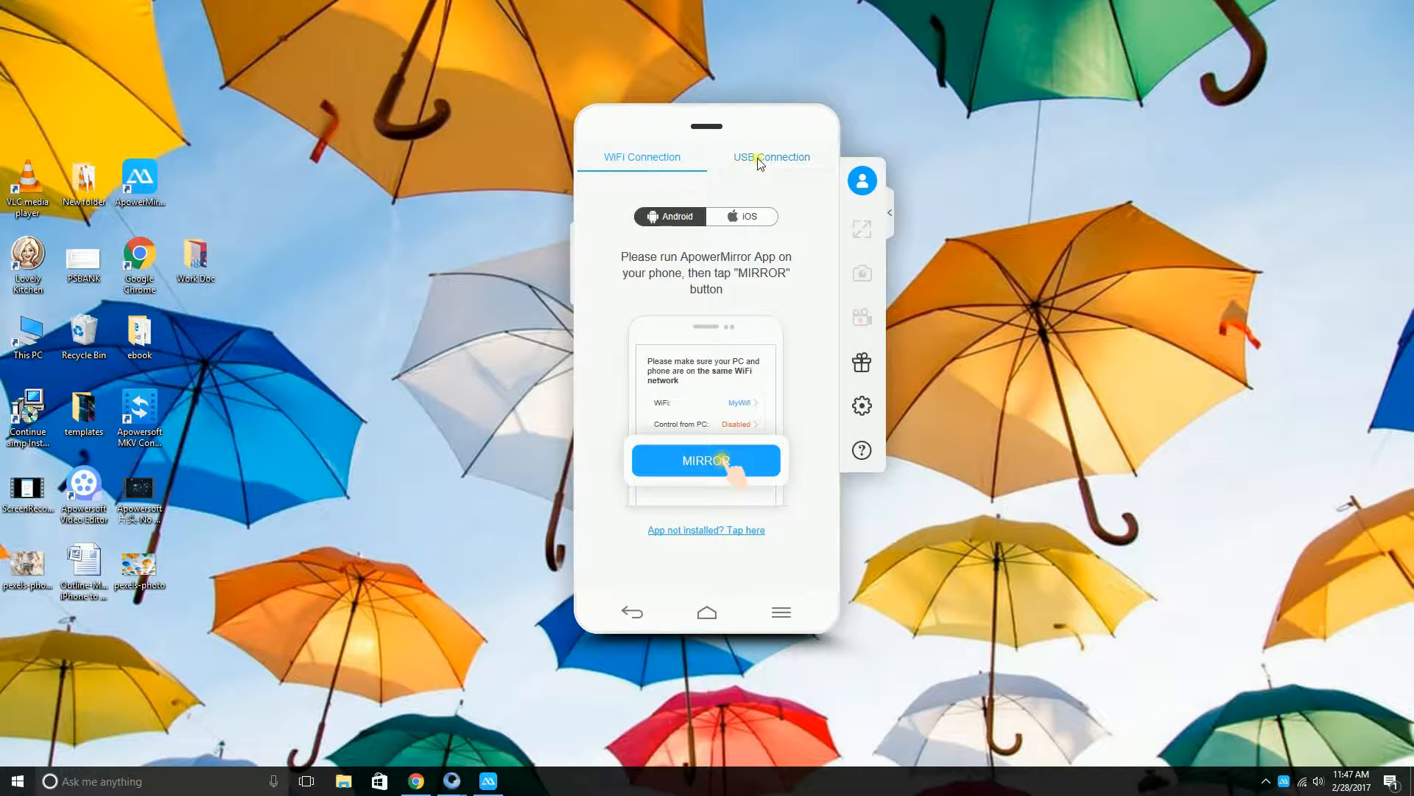
left_click(771, 156)
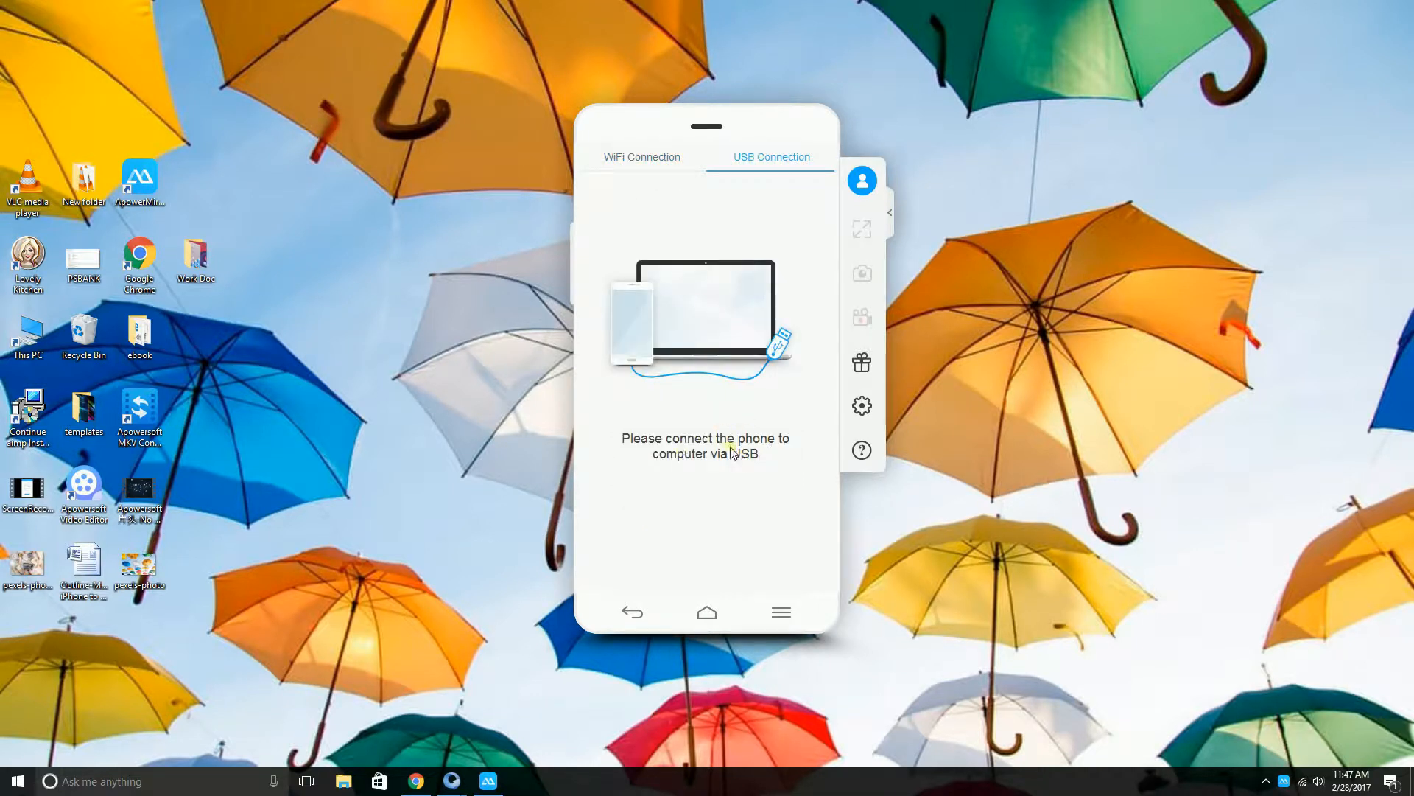
left_click(642, 157)
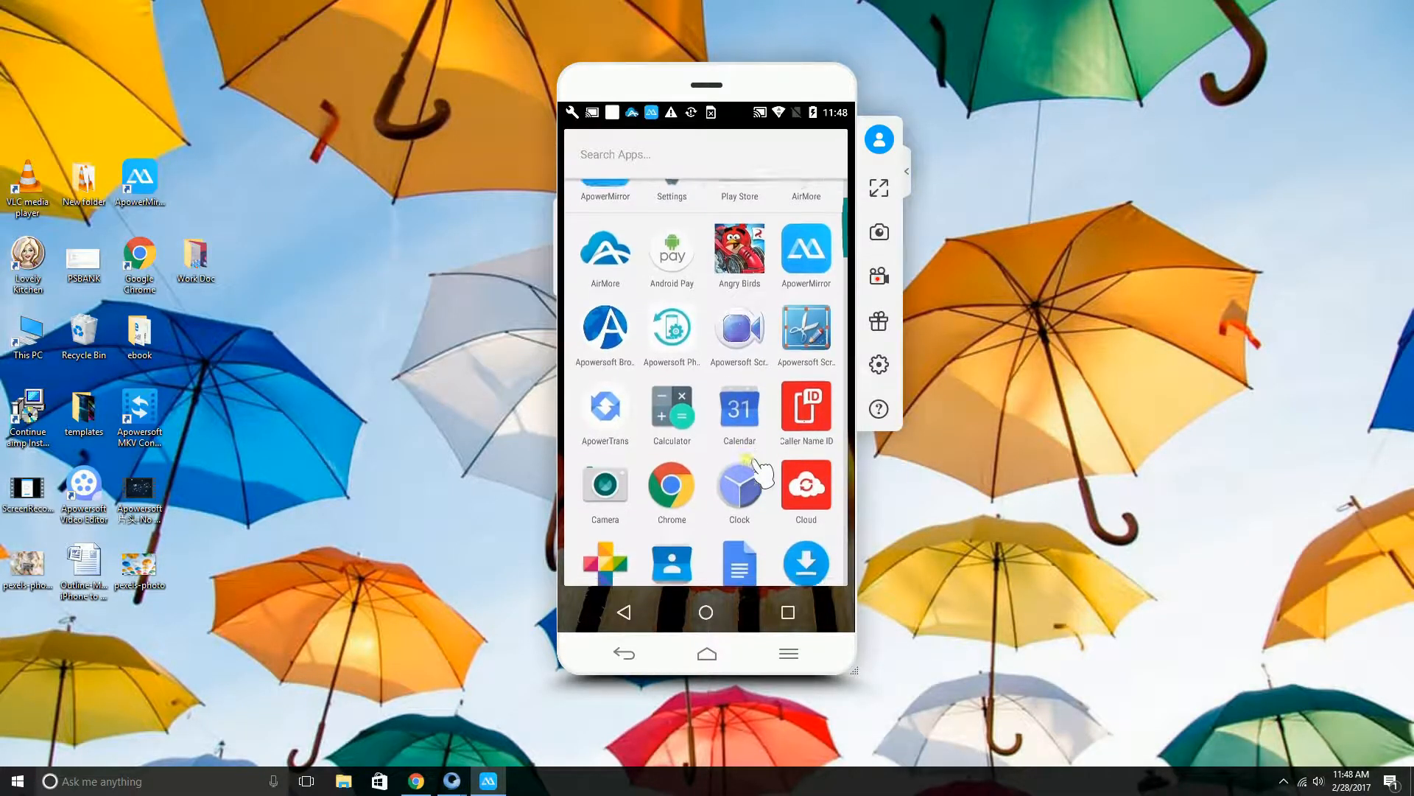
Step: Scroll the mirrored app drawer to its end so Toy Blast is visible
scroll("down", 3)
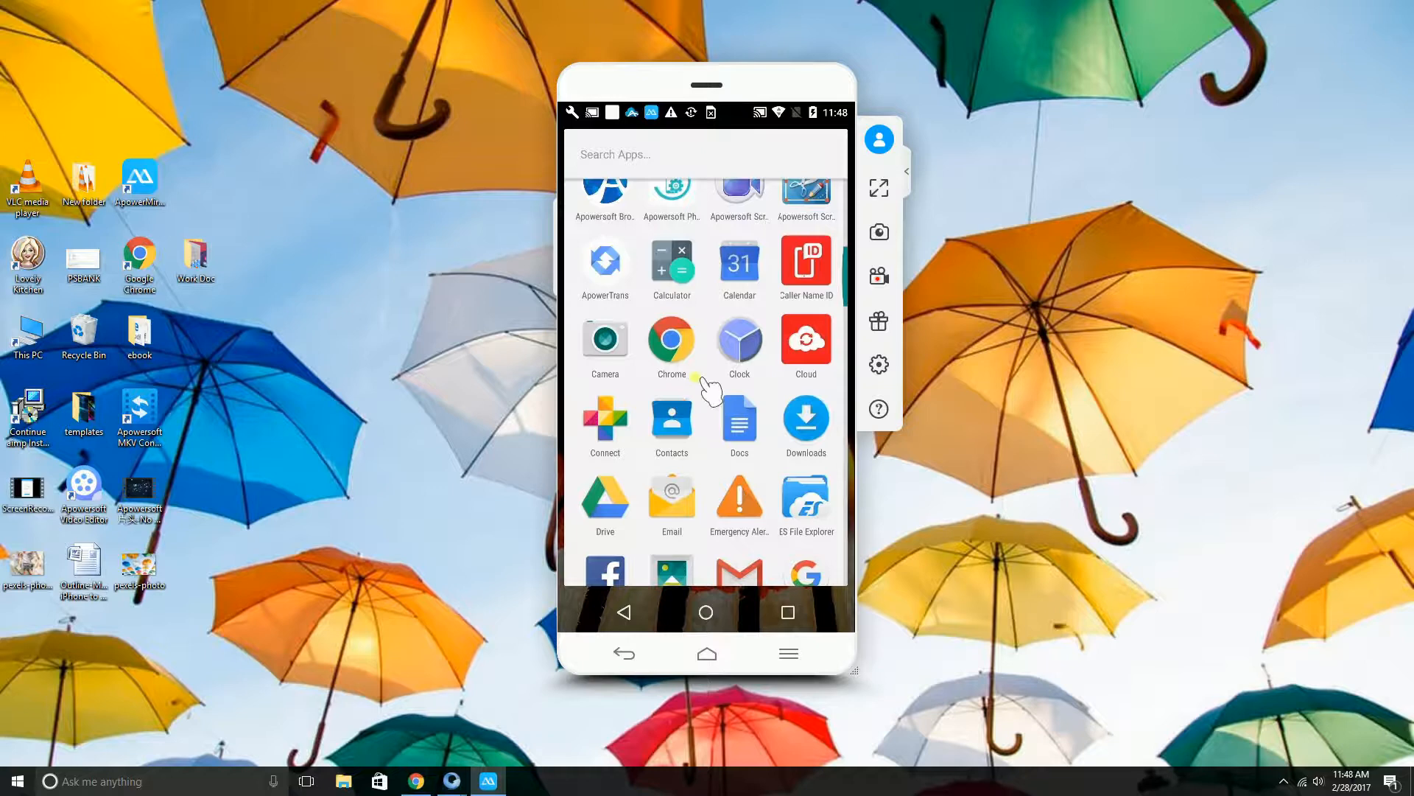
scroll("down", 3)
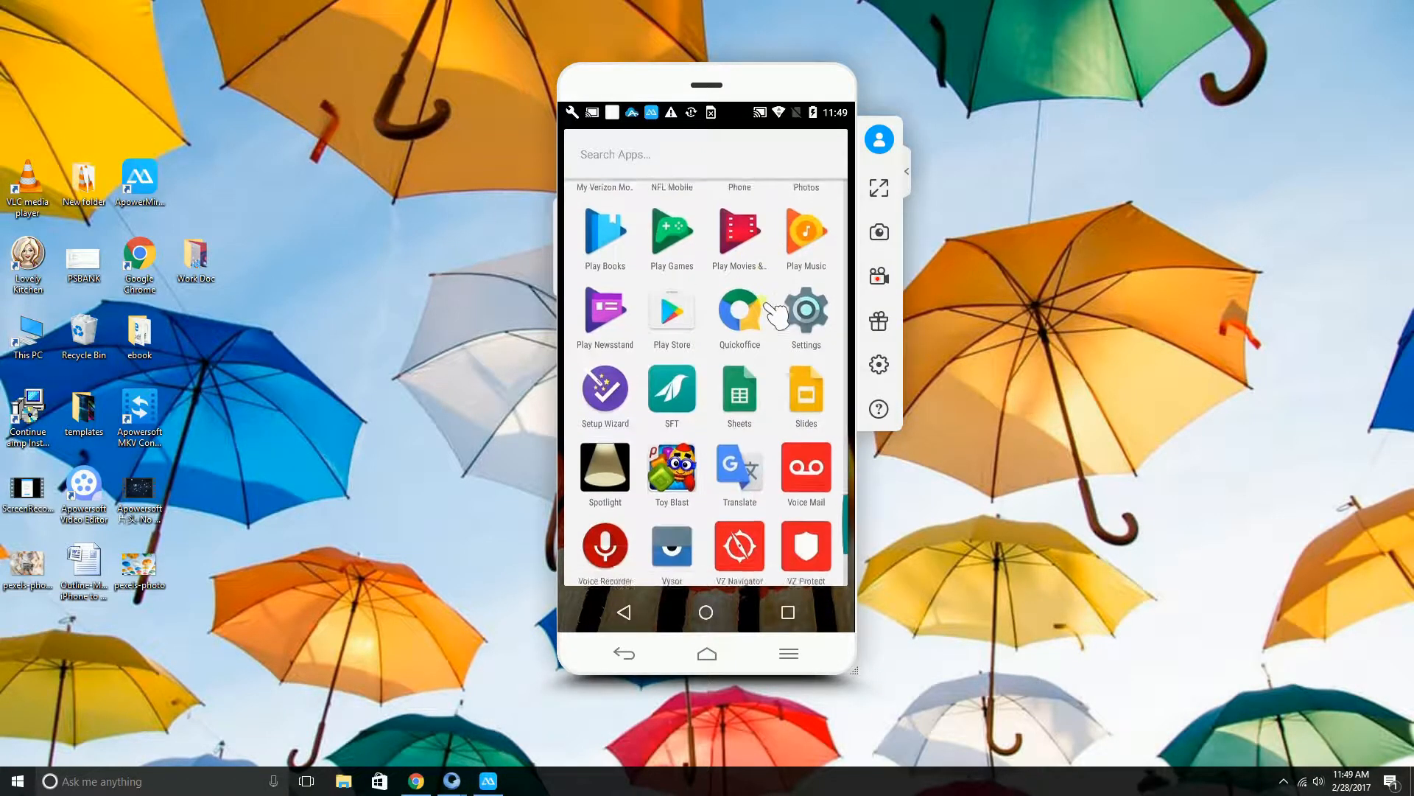
scroll("up", 3)
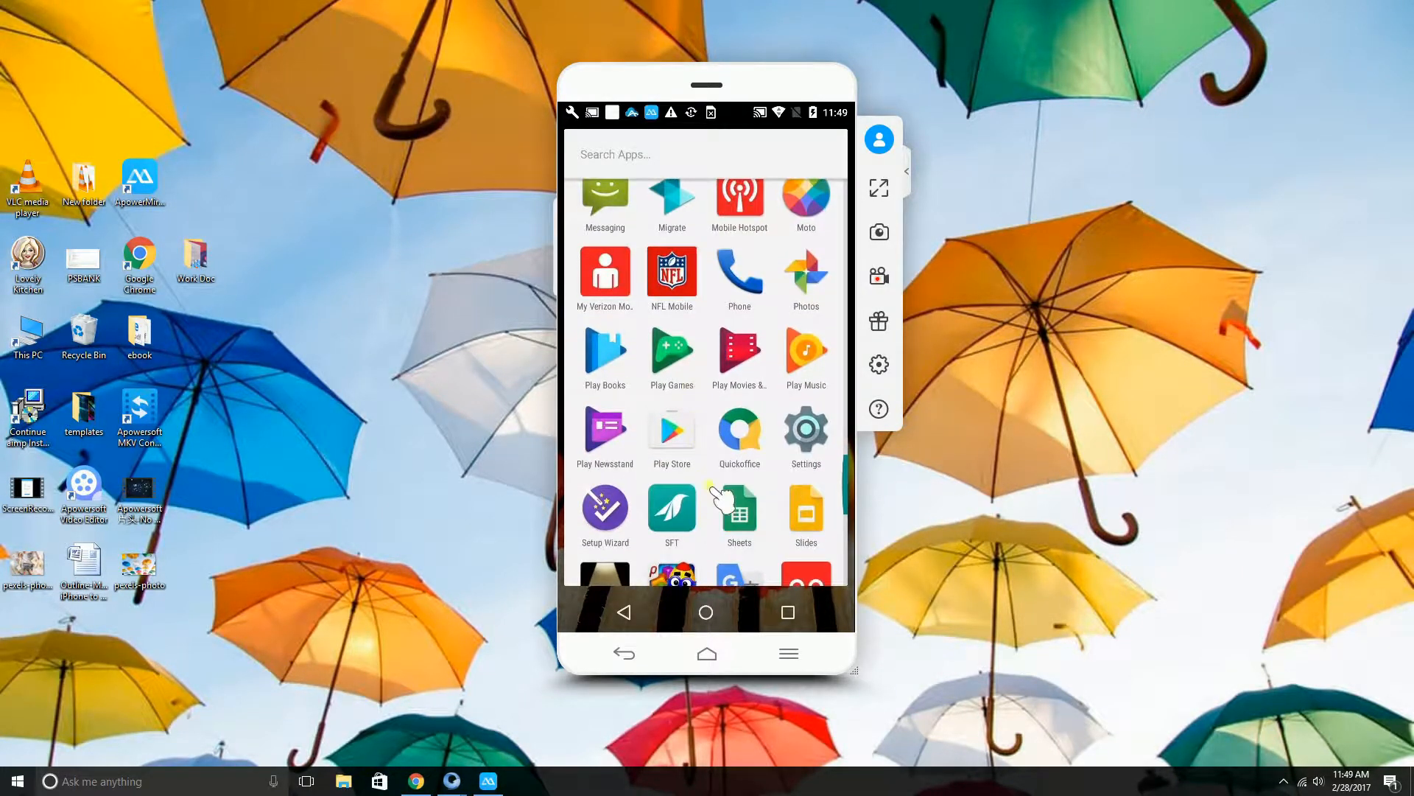
scroll("down", 3)
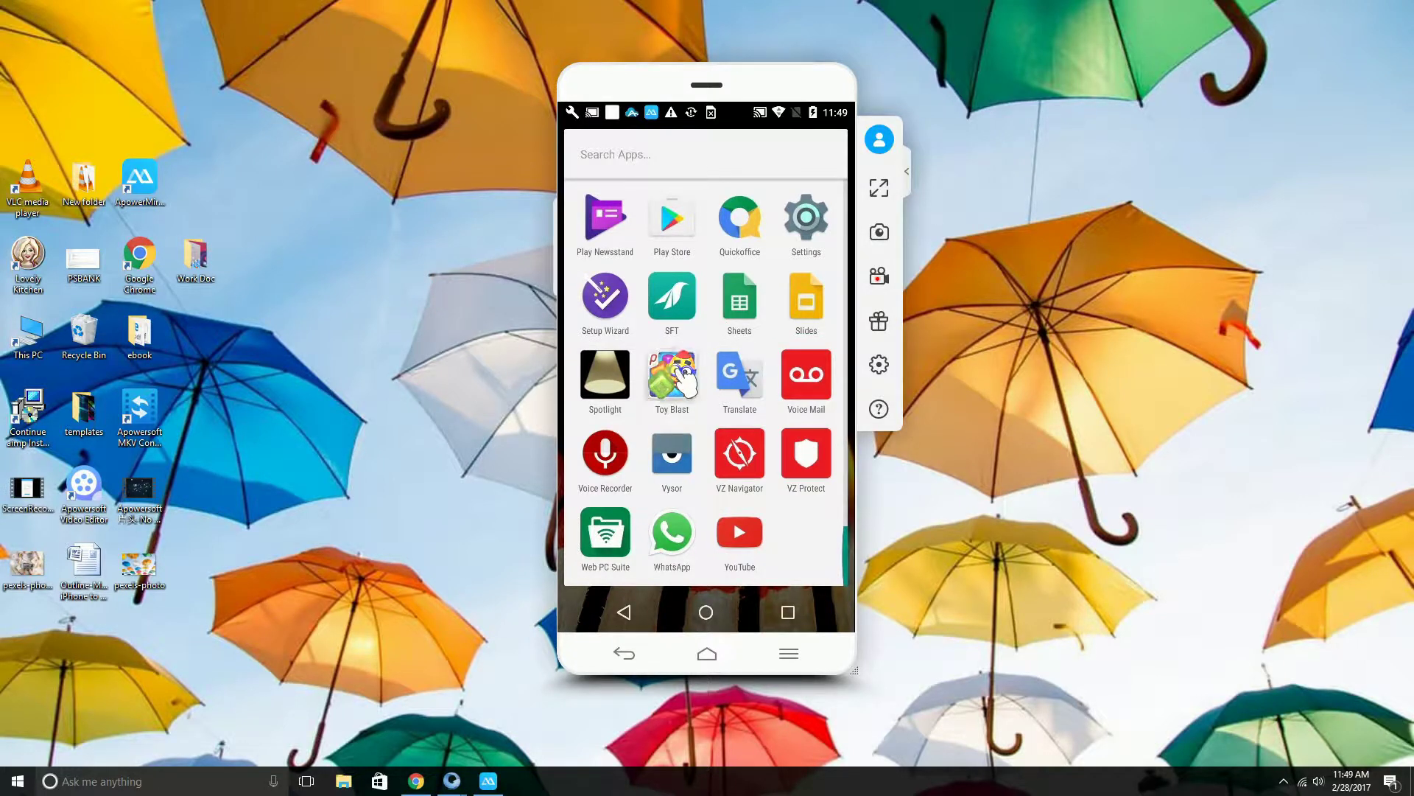
Step: Launch Toy Blast, start Level 2, and match the five blue cubes in the tutorial
left_click(671, 375)
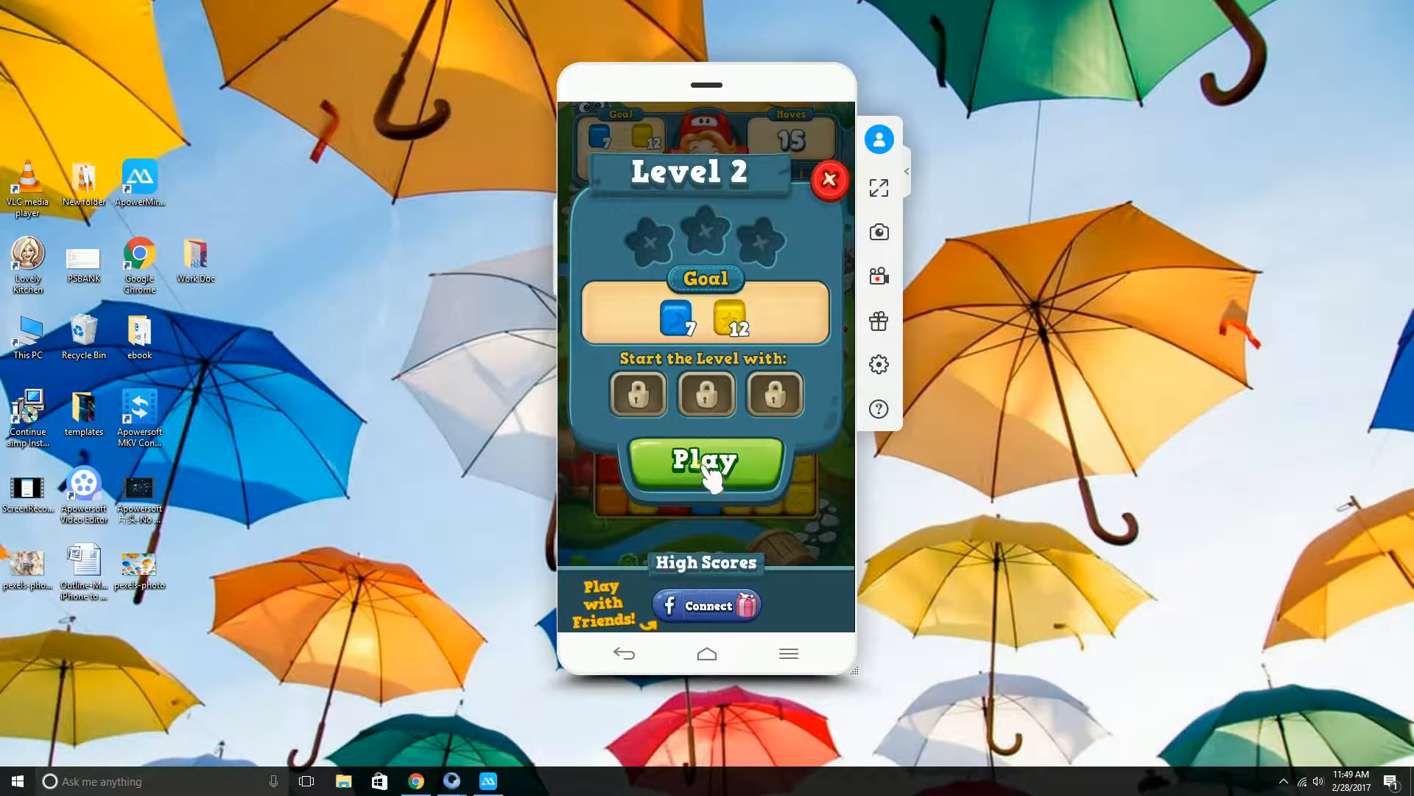
left_click(706, 462)
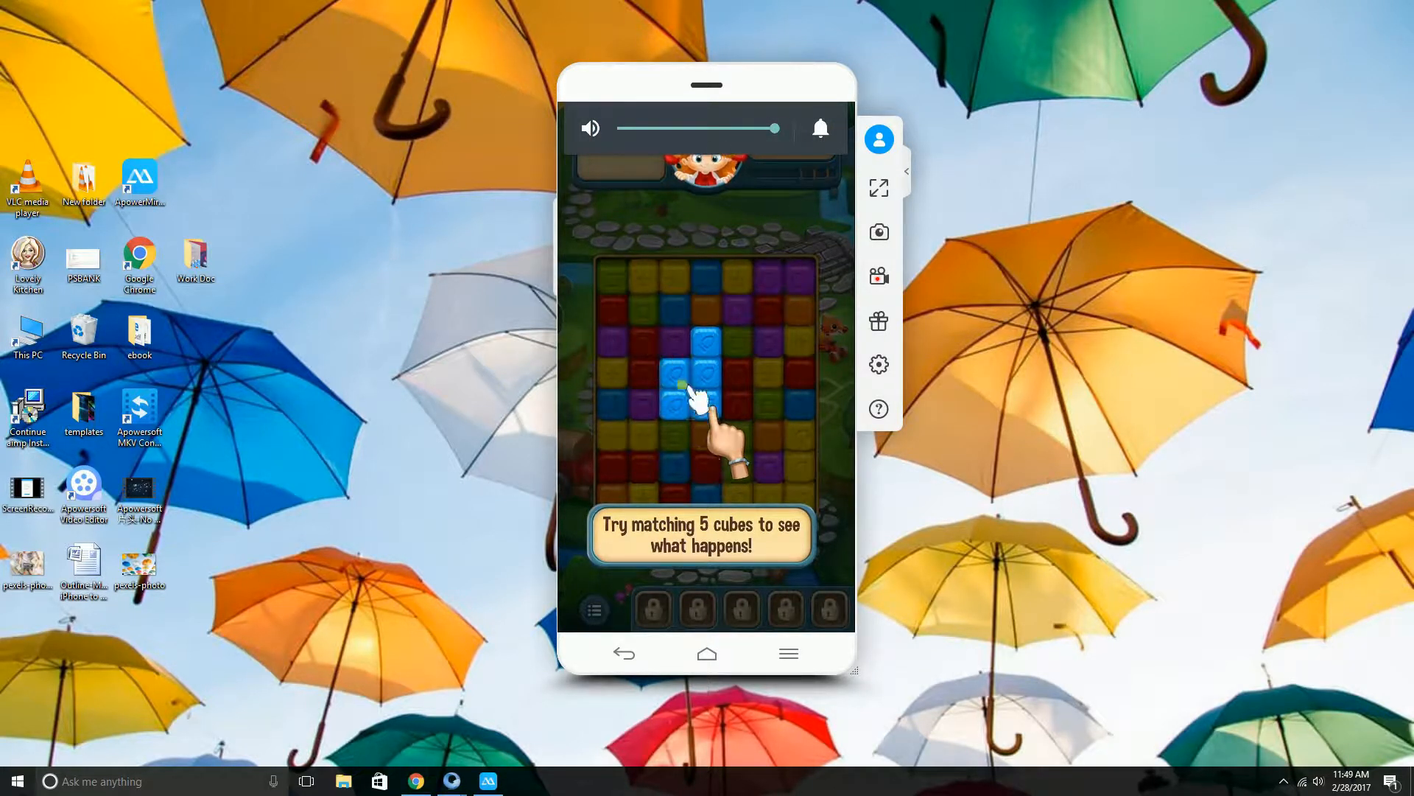
left_click(695, 401)
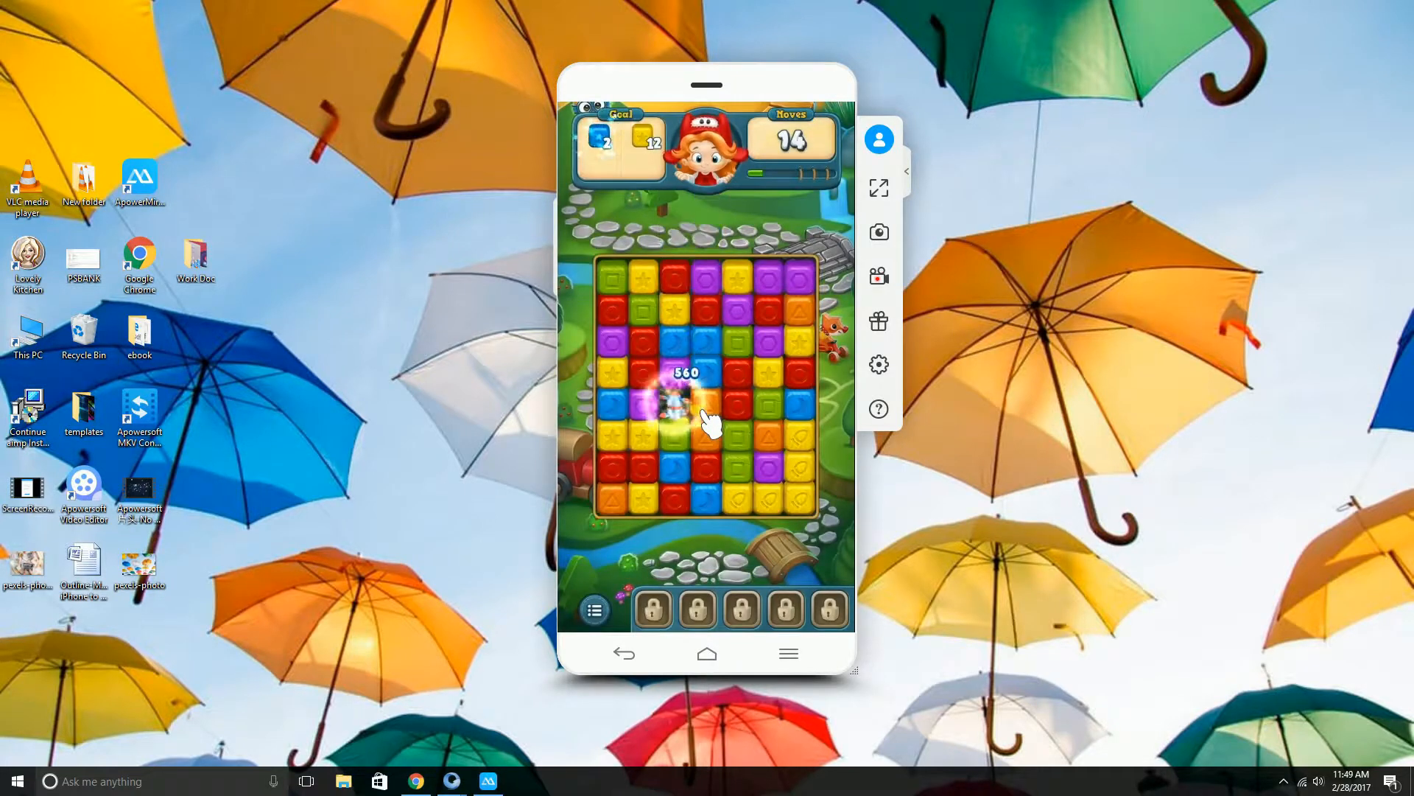
left_click(663, 405)
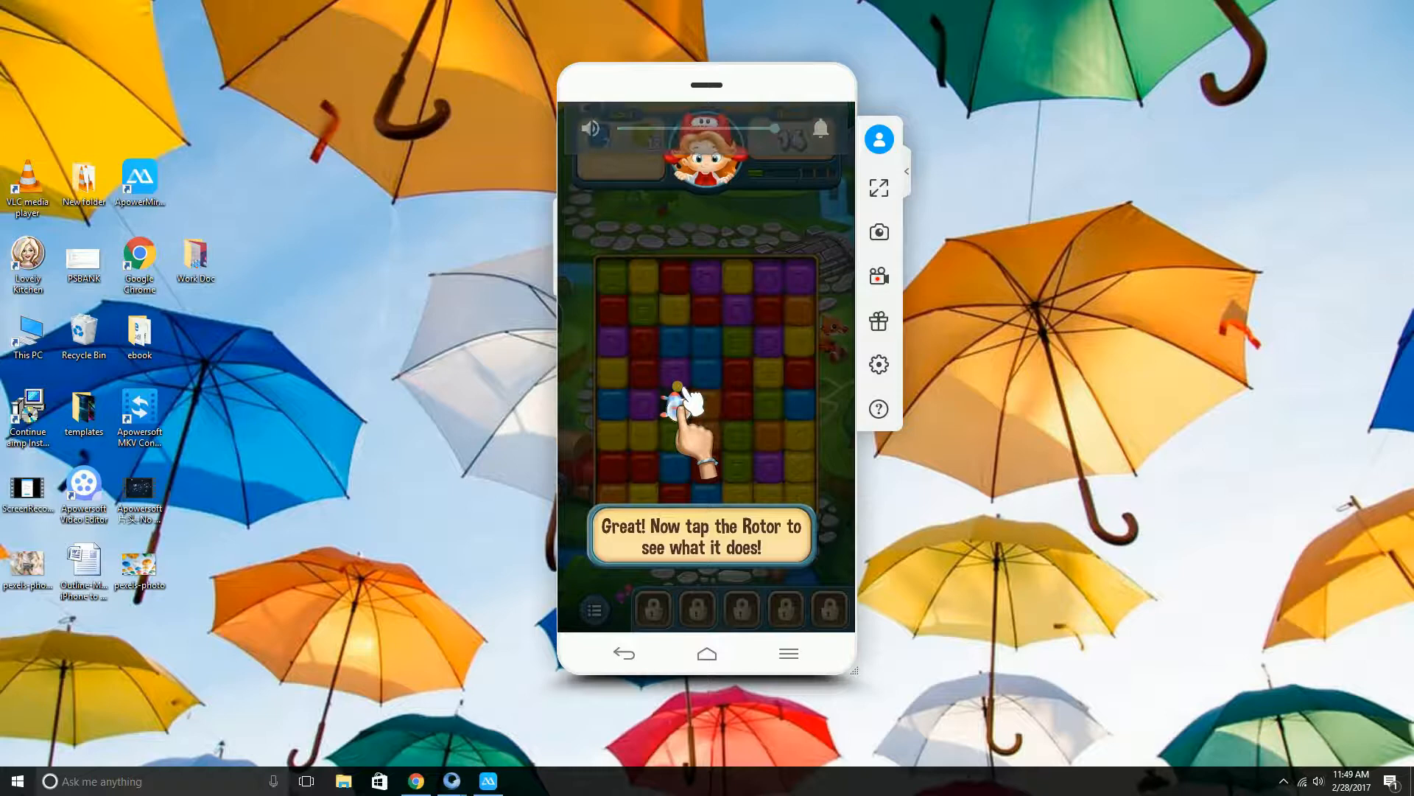
Step: Tap the rotor and blast three more cube groups, bringing moves down to 10
left_click(690, 415)
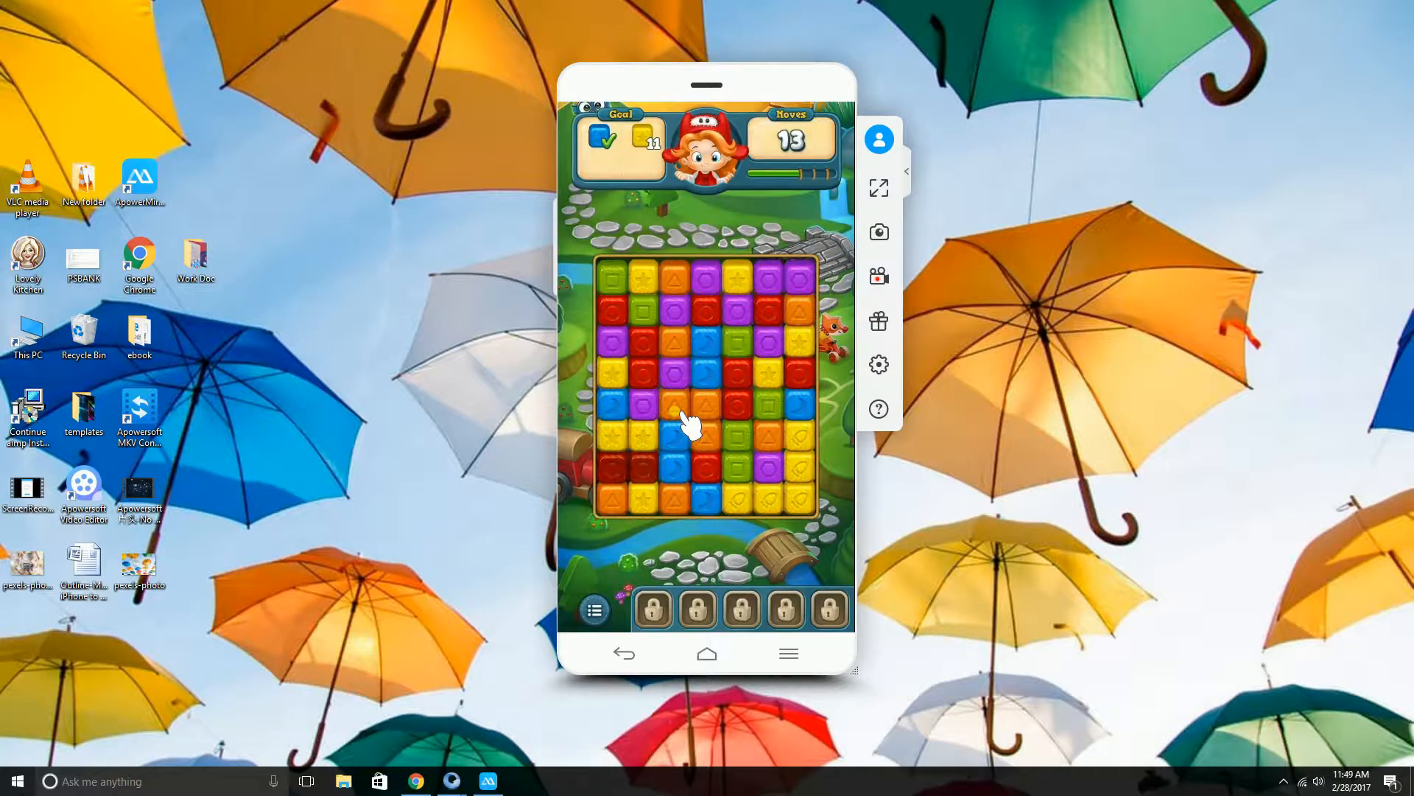
left_click(693, 424)
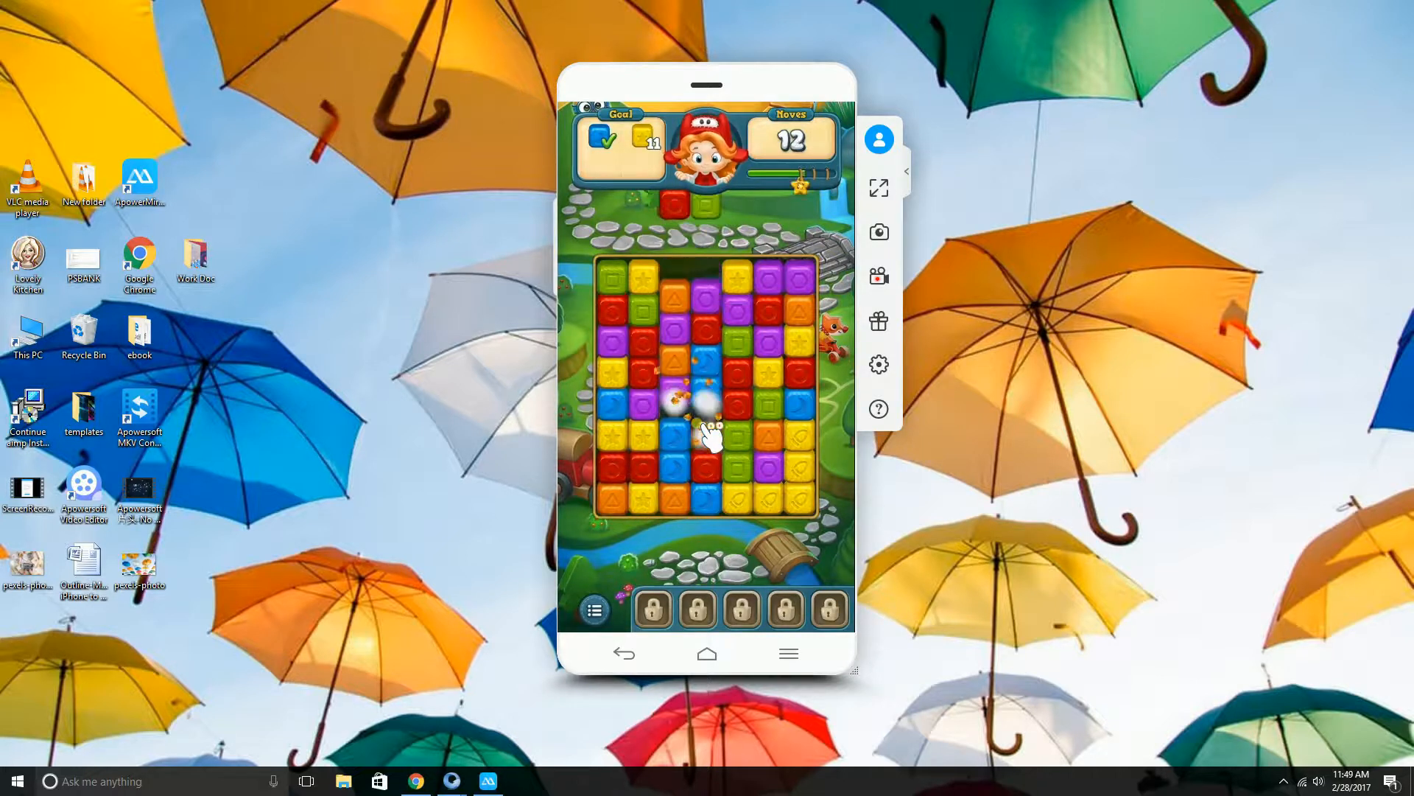
left_click(686, 414)
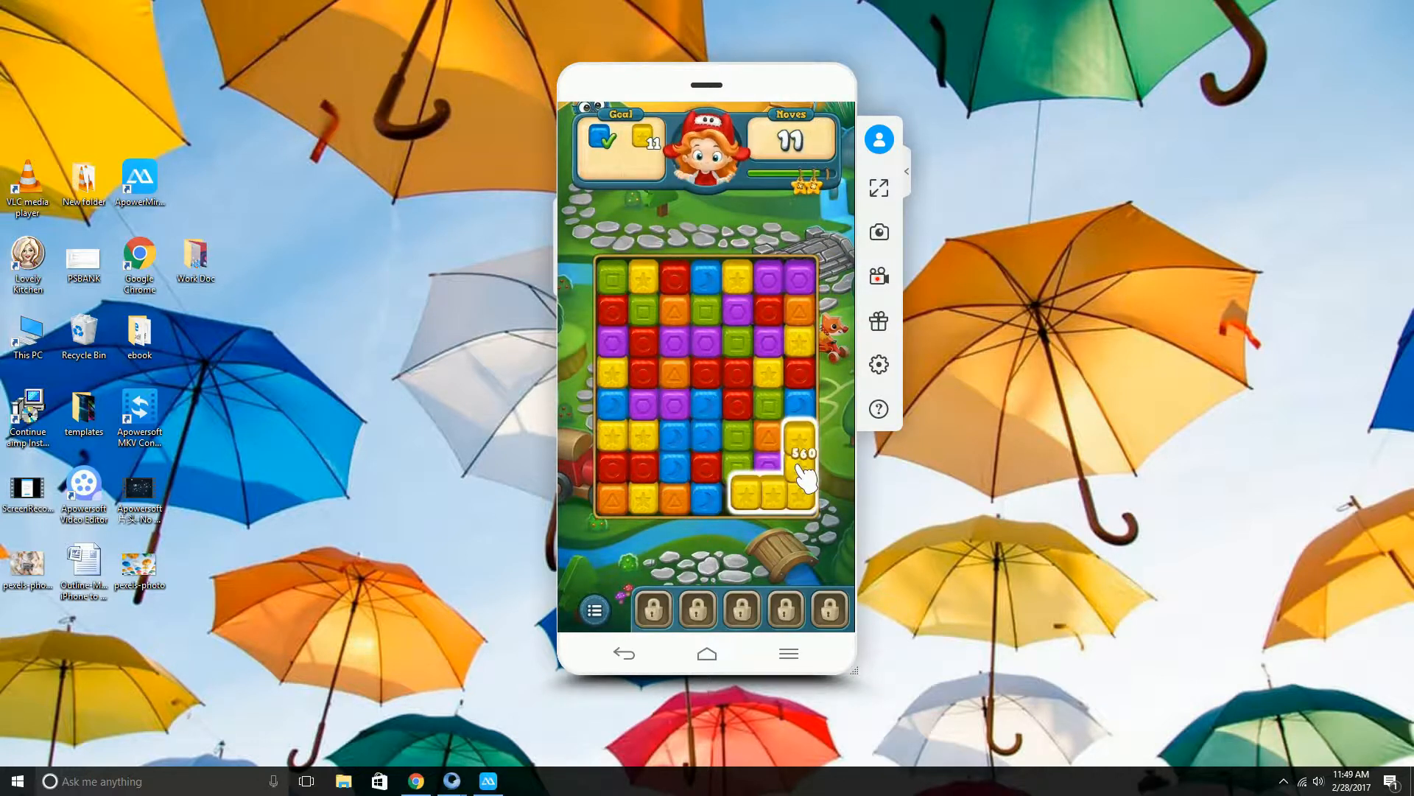
left_click(794, 469)
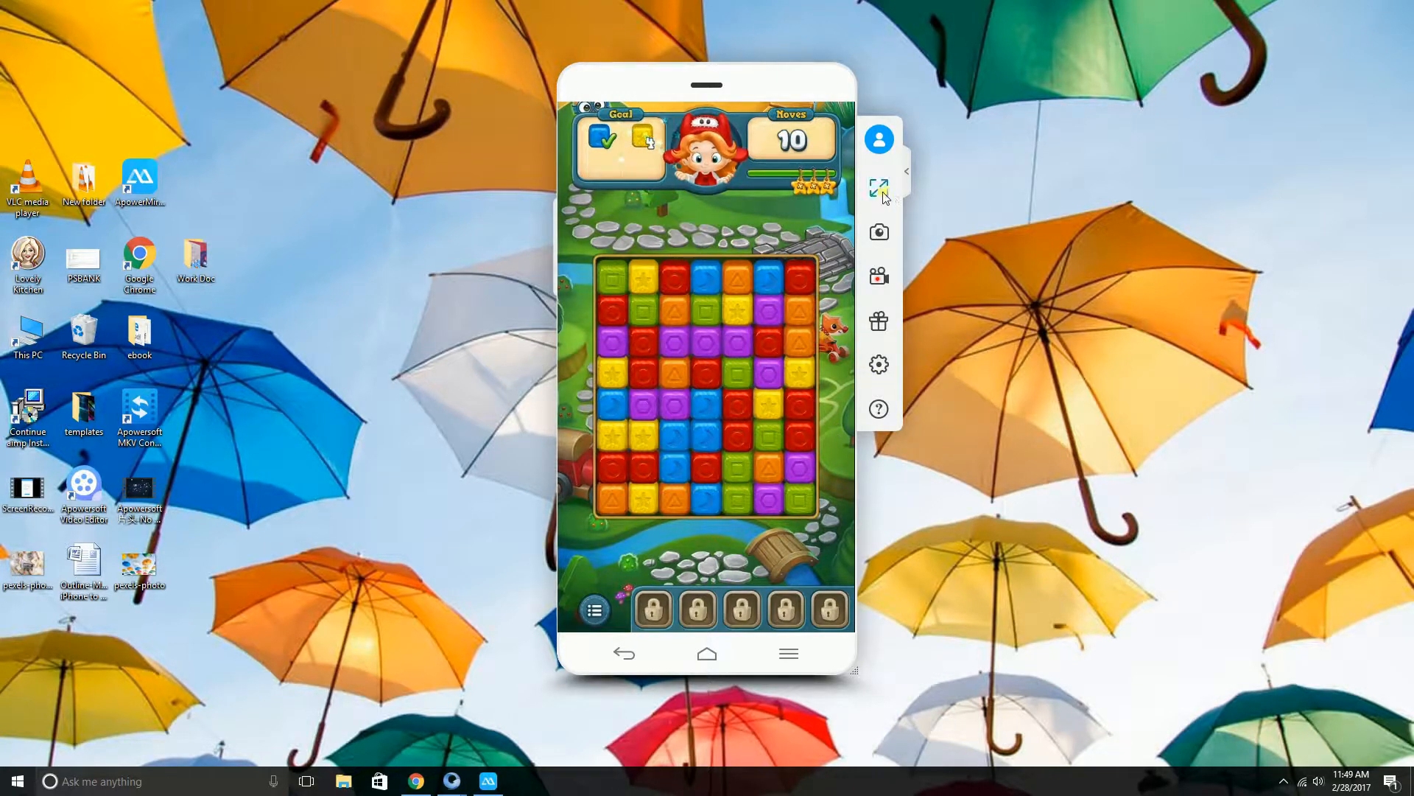
Step: Show the mirrored game full screen and blast a cube group
left_click(877, 188)
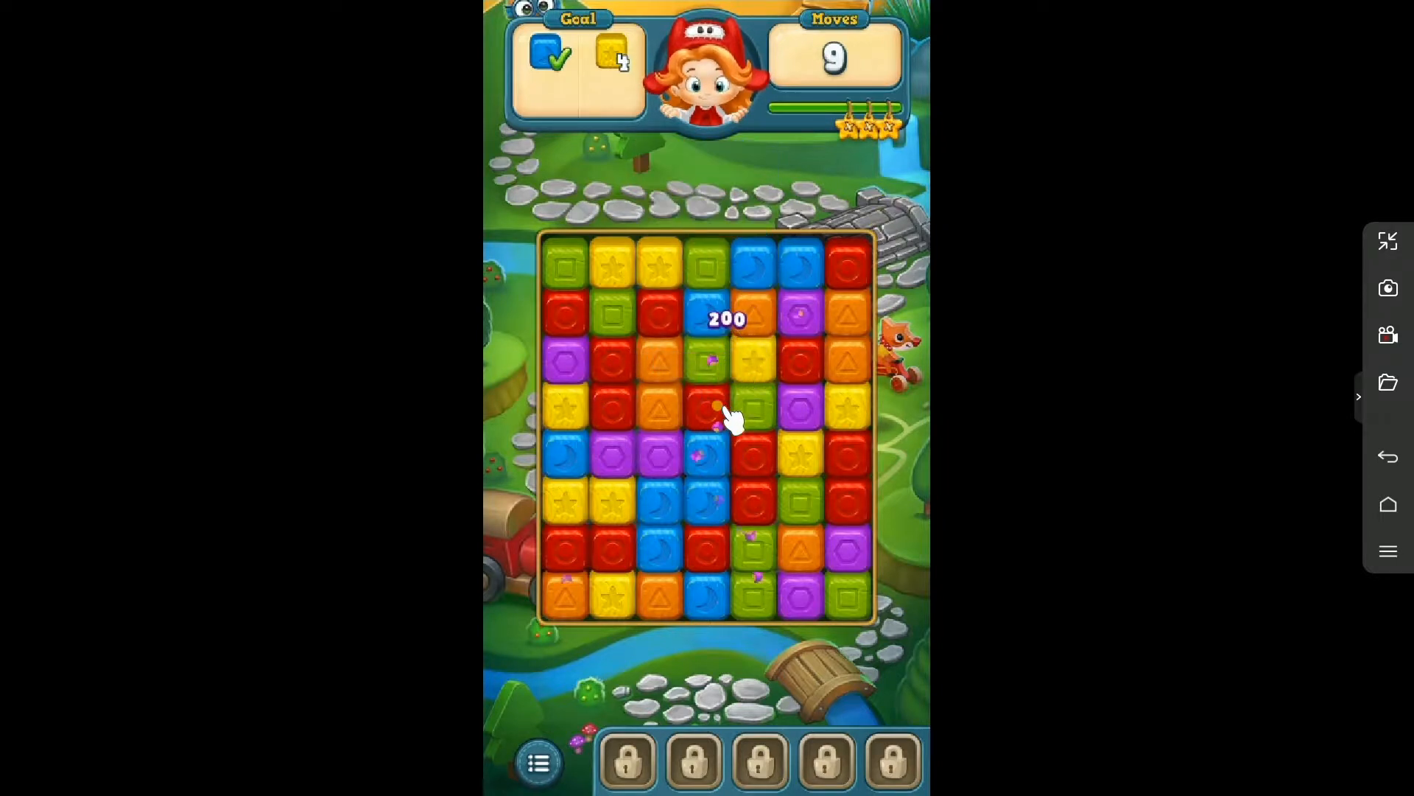
left_click(727, 413)
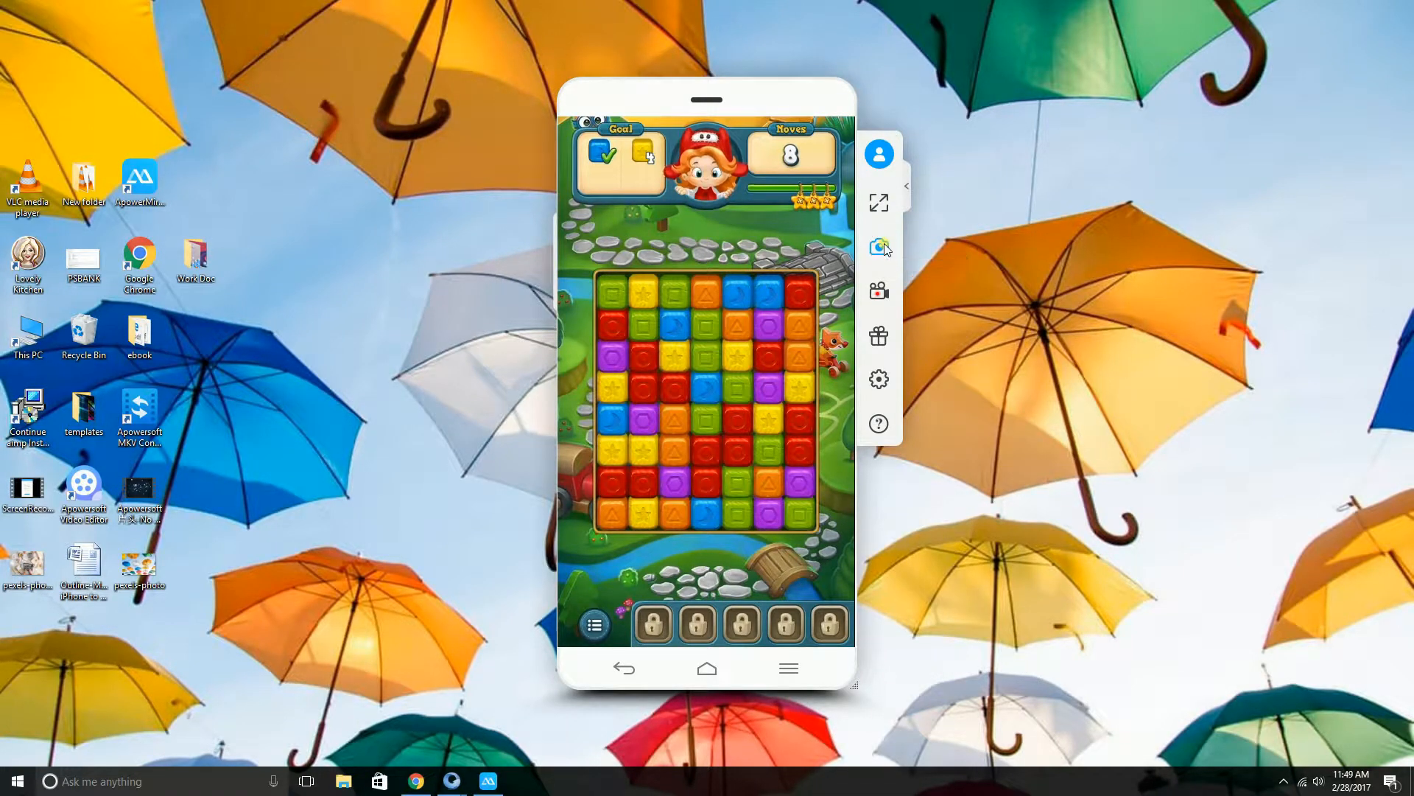
Step: Capture a screenshot of the game board, then close the Photos viewer
left_click(877, 248)
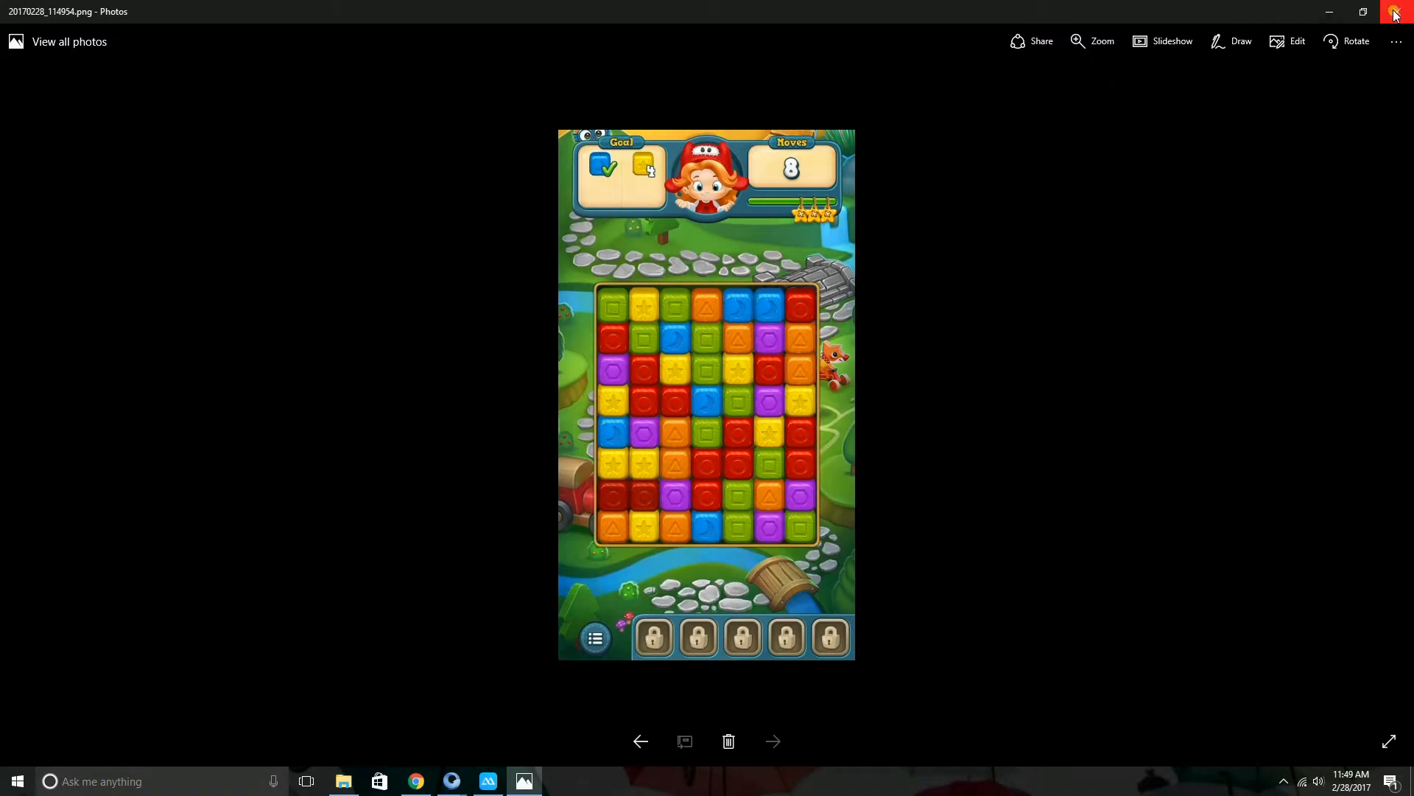
left_click(1394, 12)
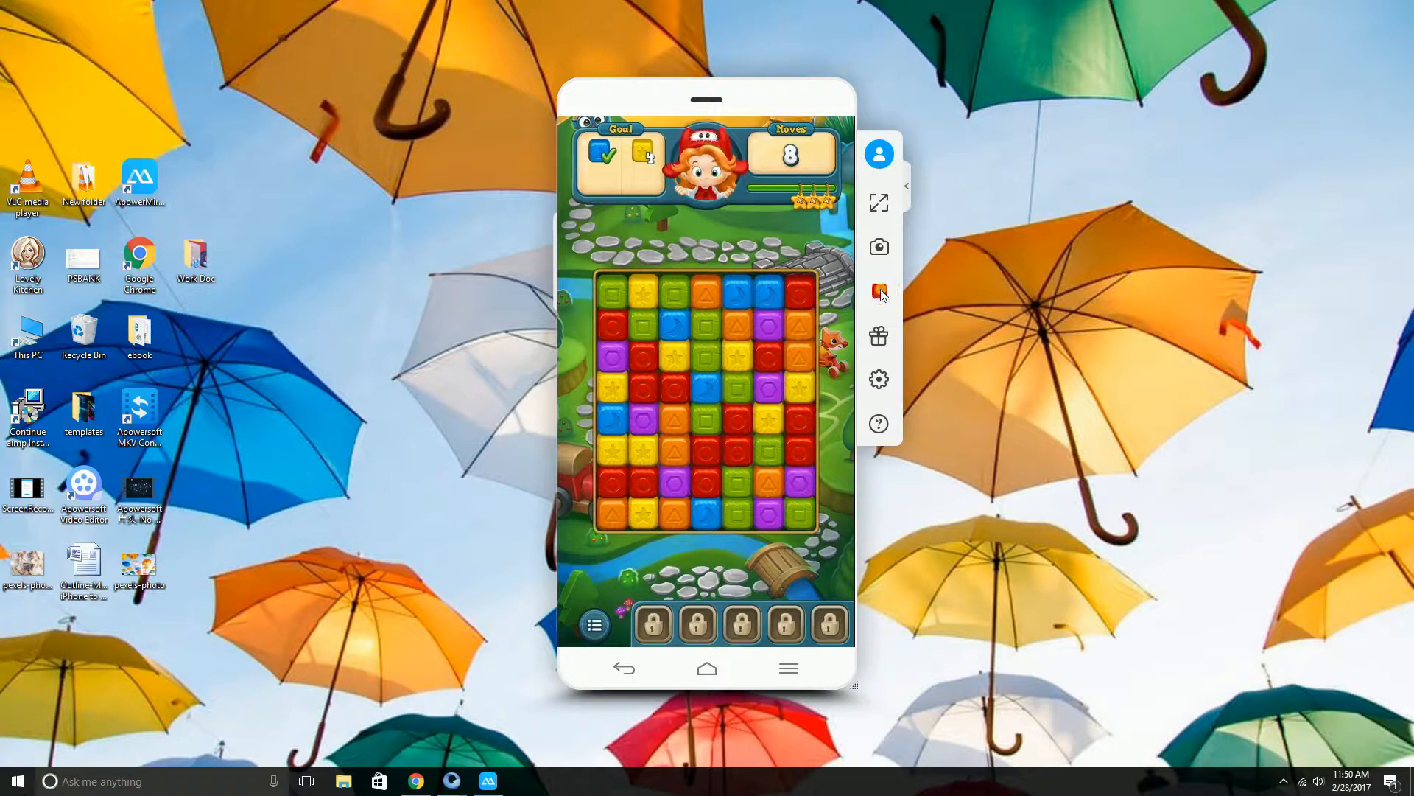
Step: Start recording the mirrored screen and make three matches on the game board
left_click(877, 290)
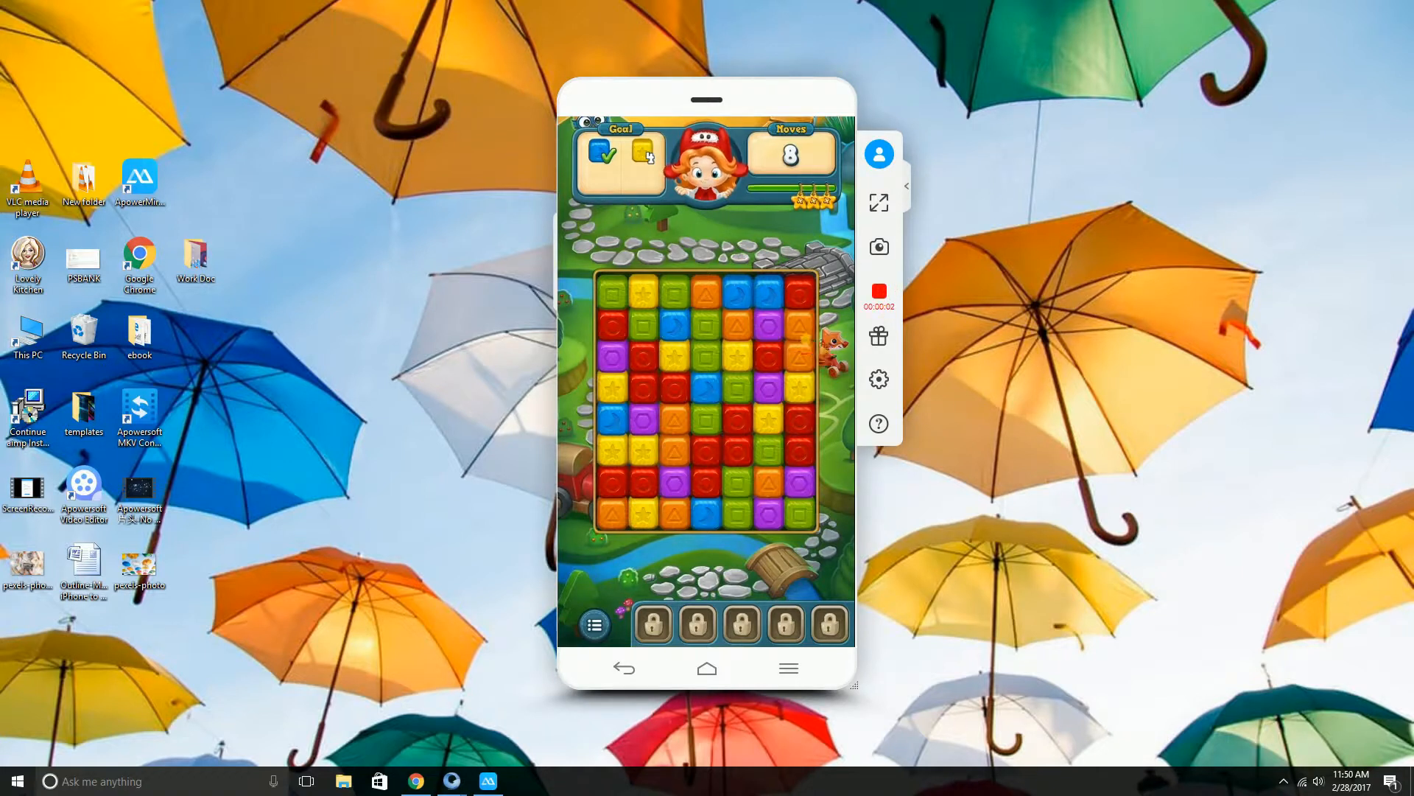
left_click(727, 469)
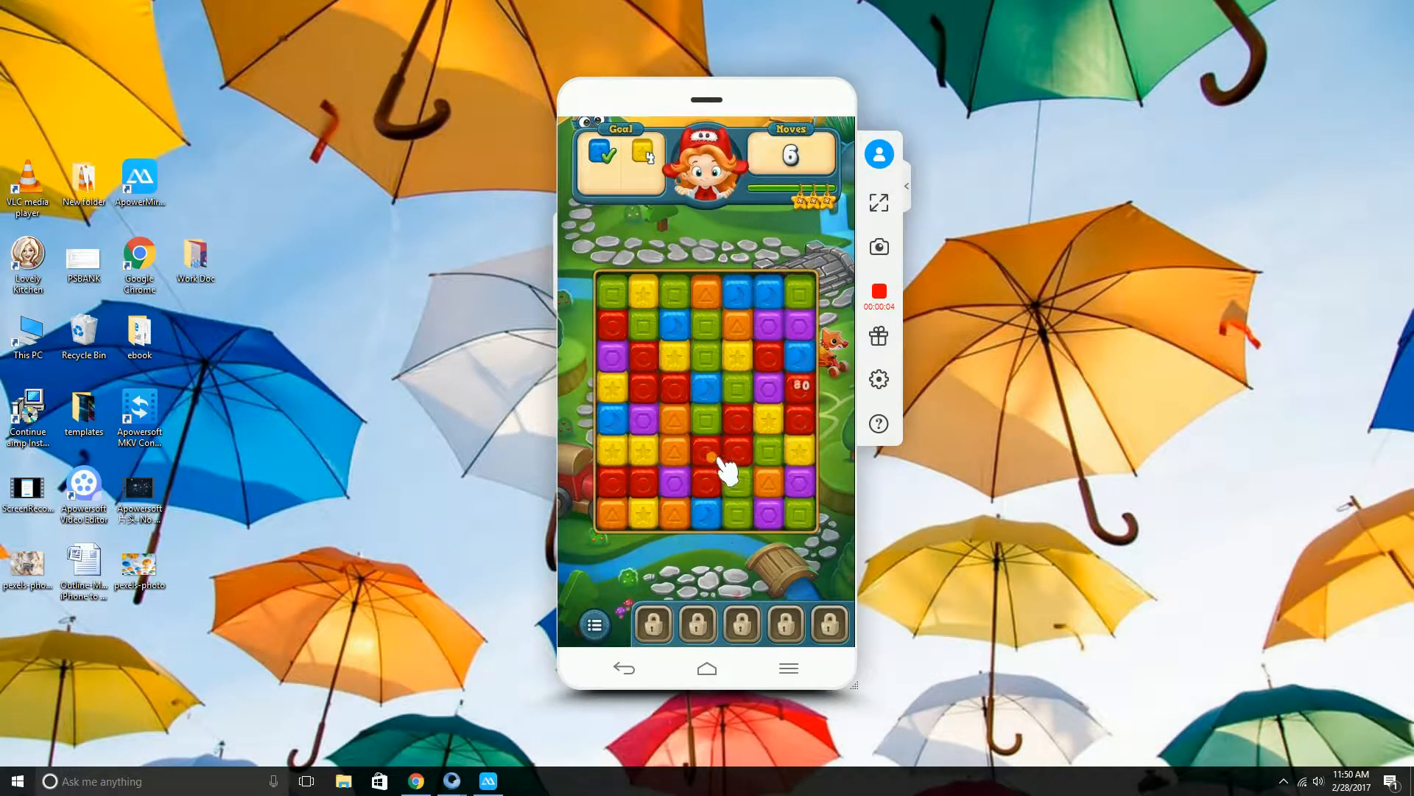
left_click(717, 473)
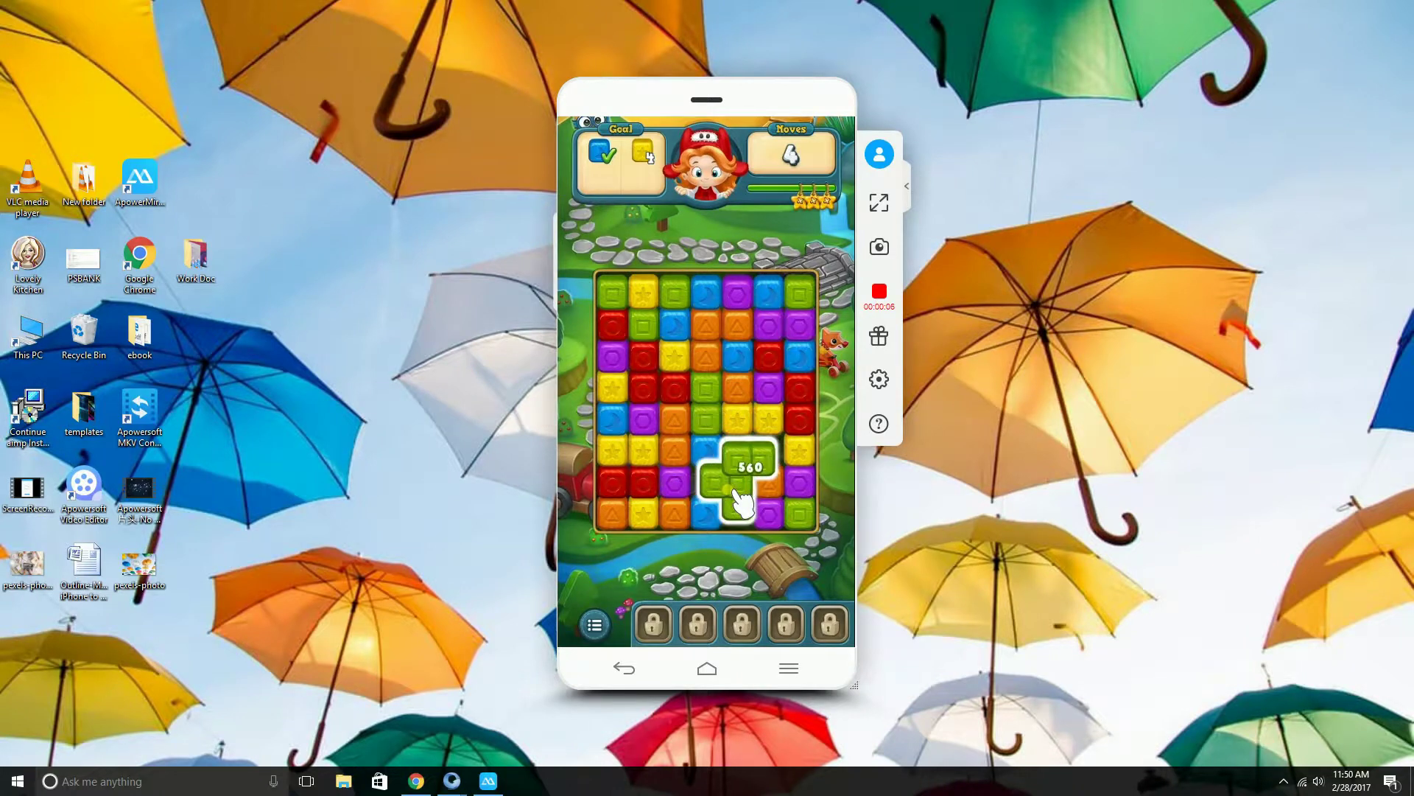
left_click(743, 487)
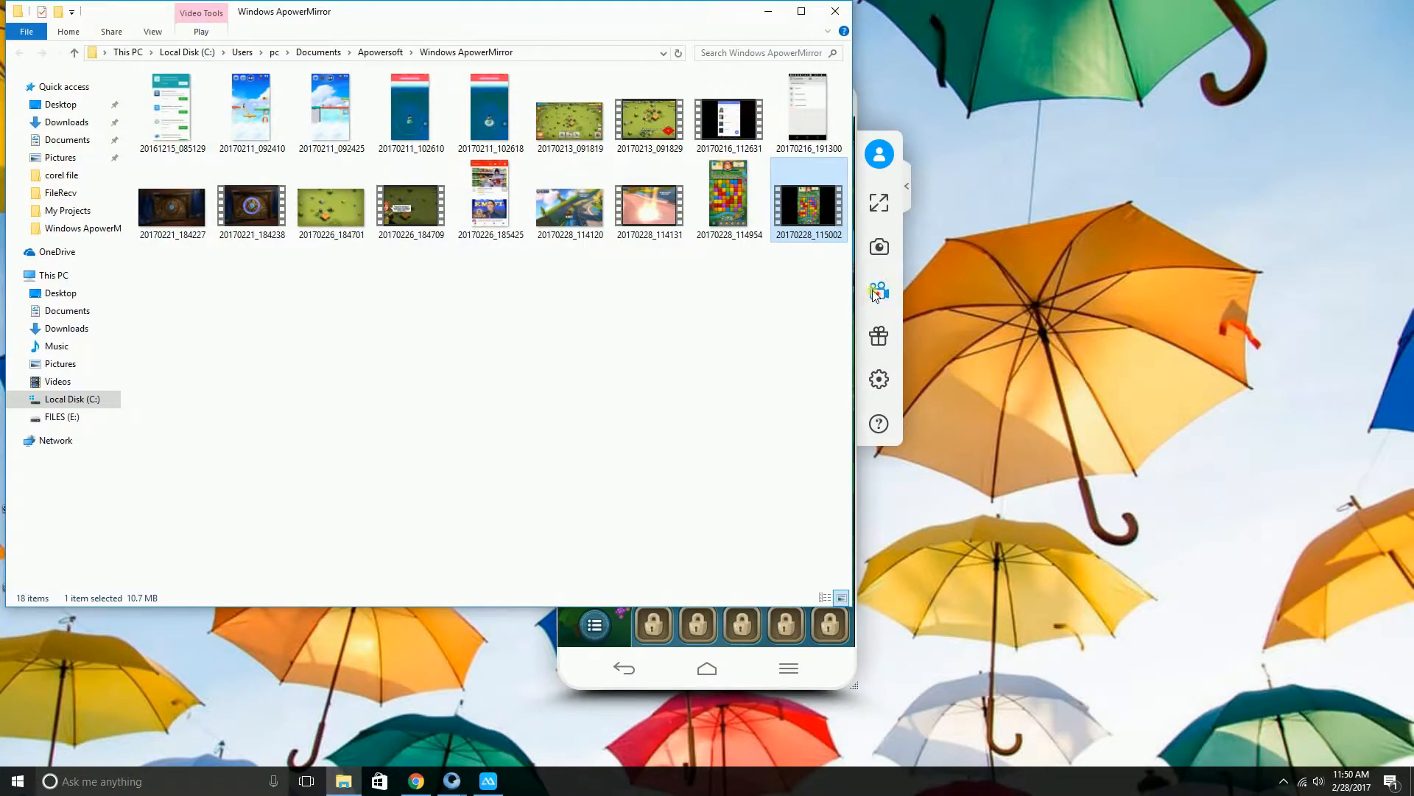
Step: Play the newest recording in Movies & TV, then close the player and File Explorer
double_click(808, 200)
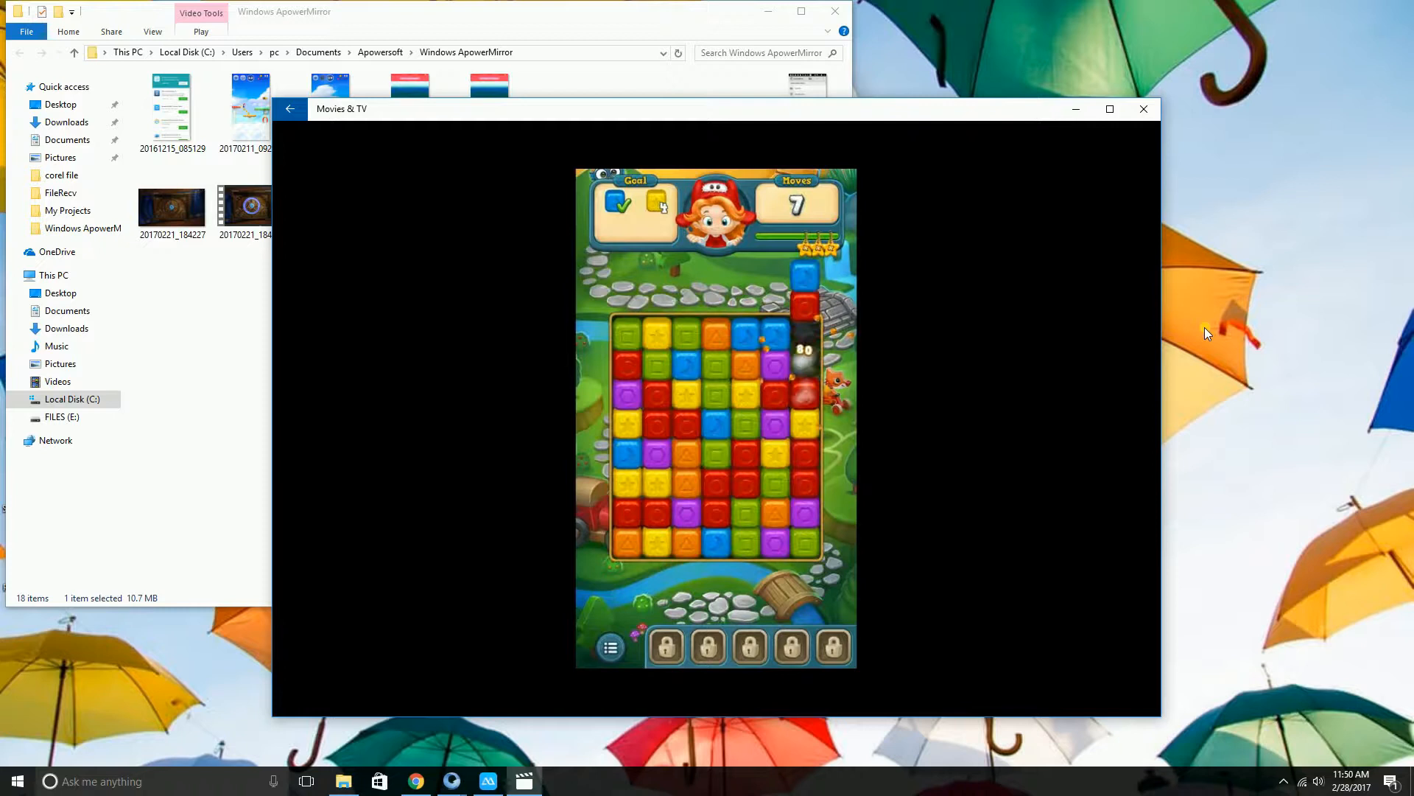
left_click(731, 469)
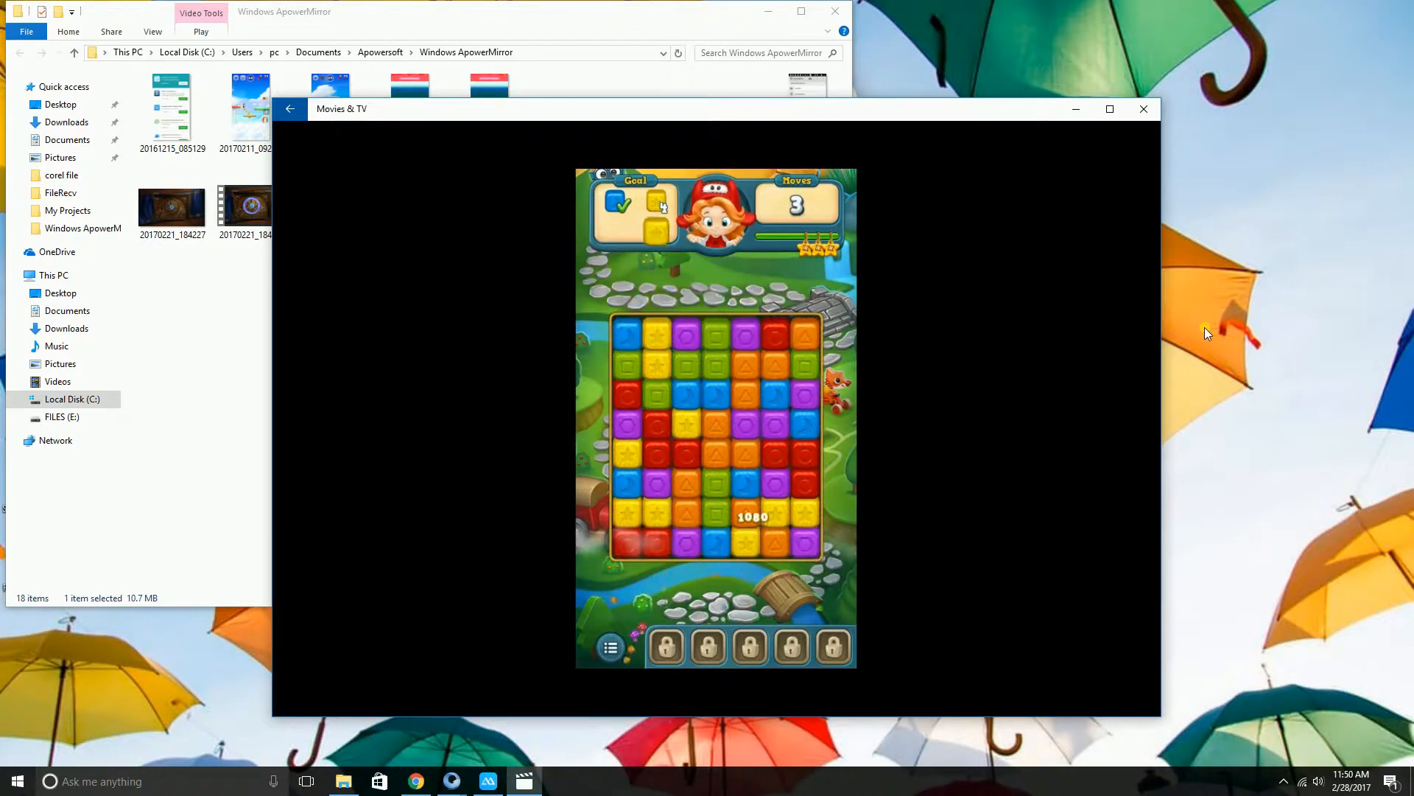
left_click(1144, 108)
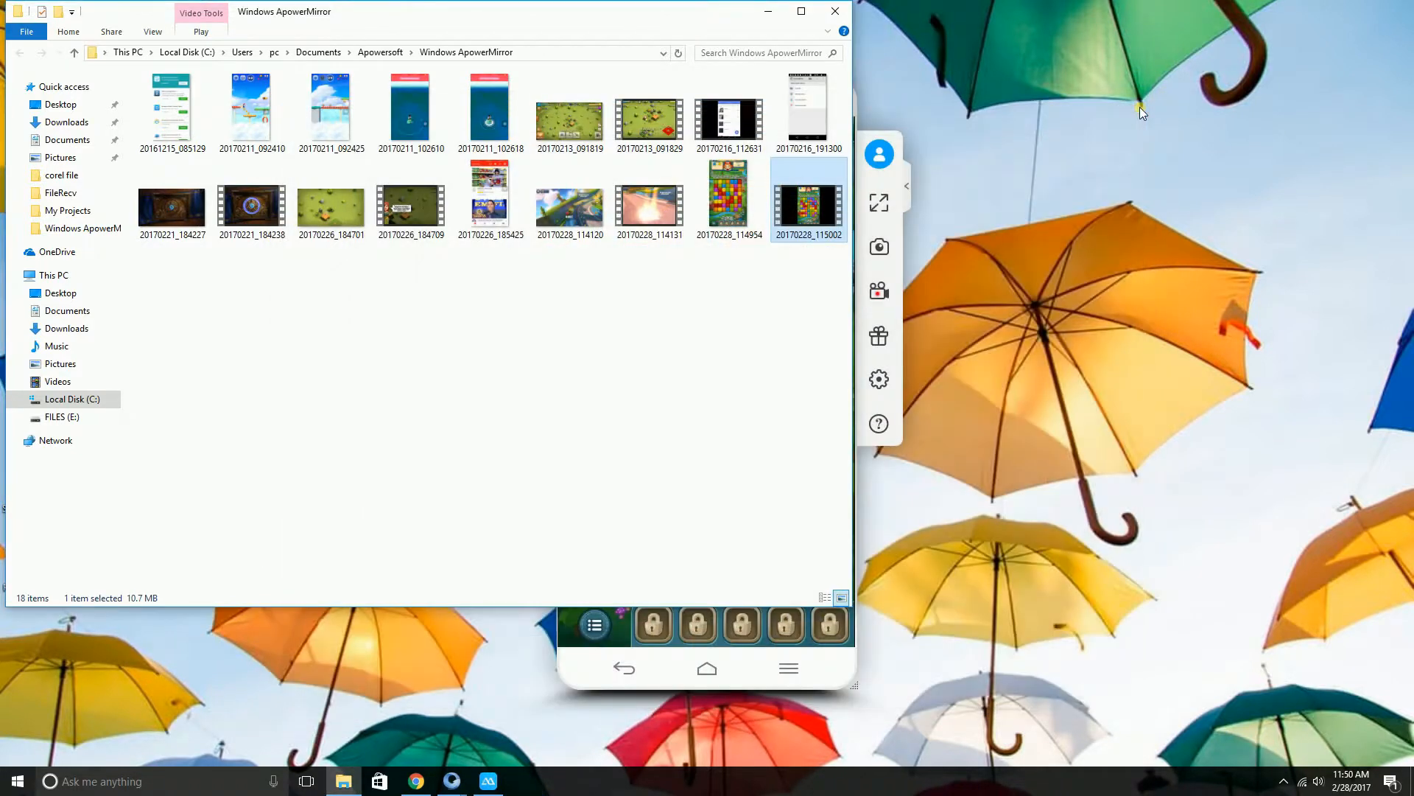
left_click(831, 11)
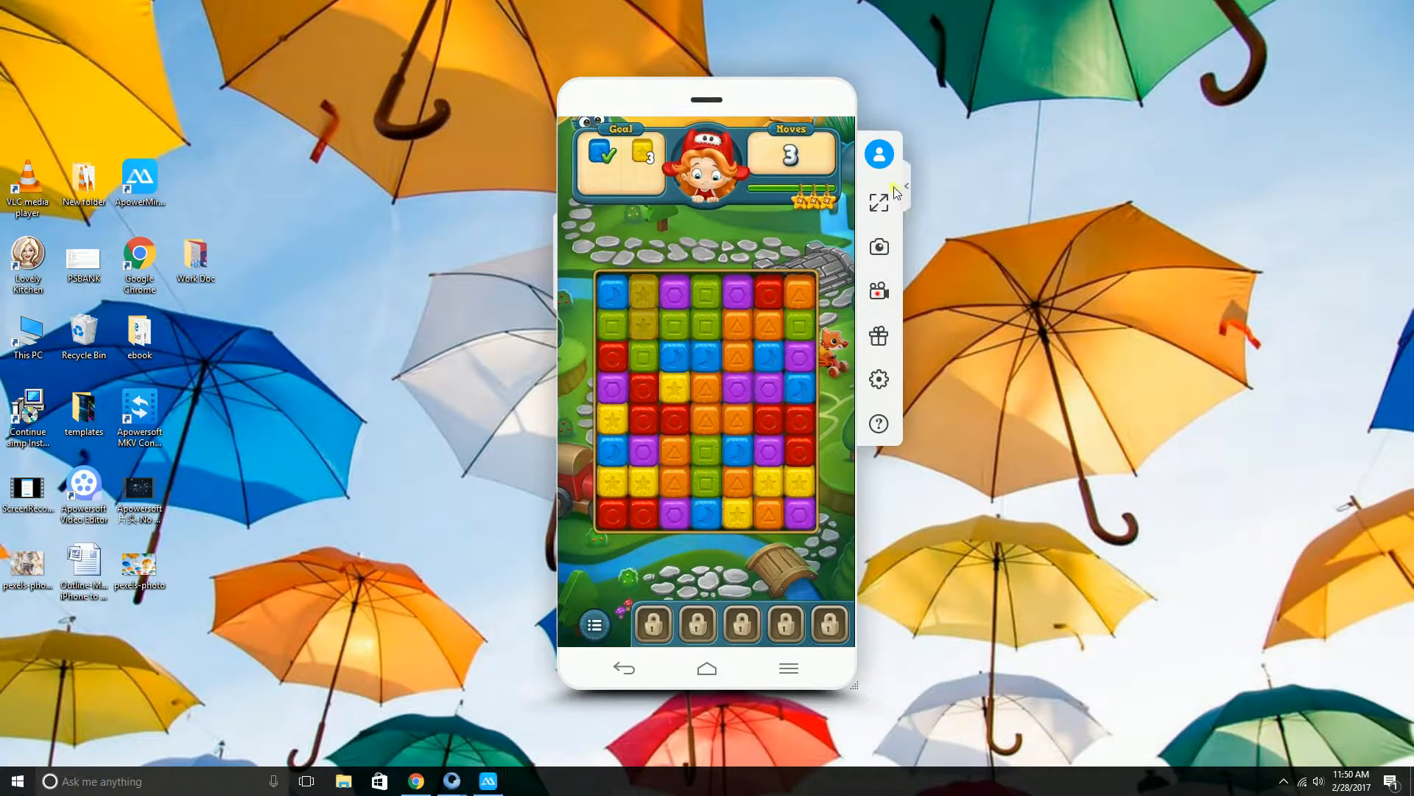
left_click(877, 153)
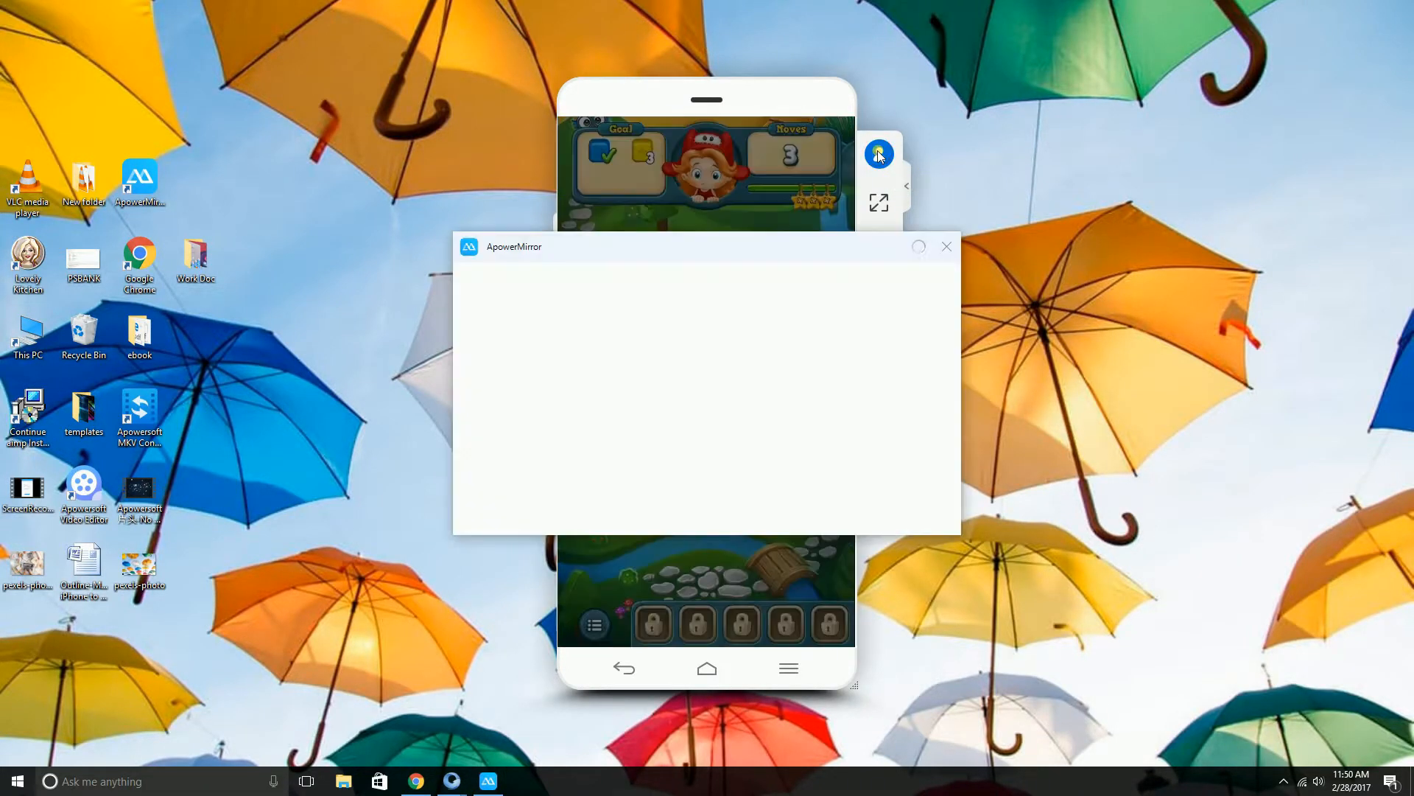
left_click(876, 153)
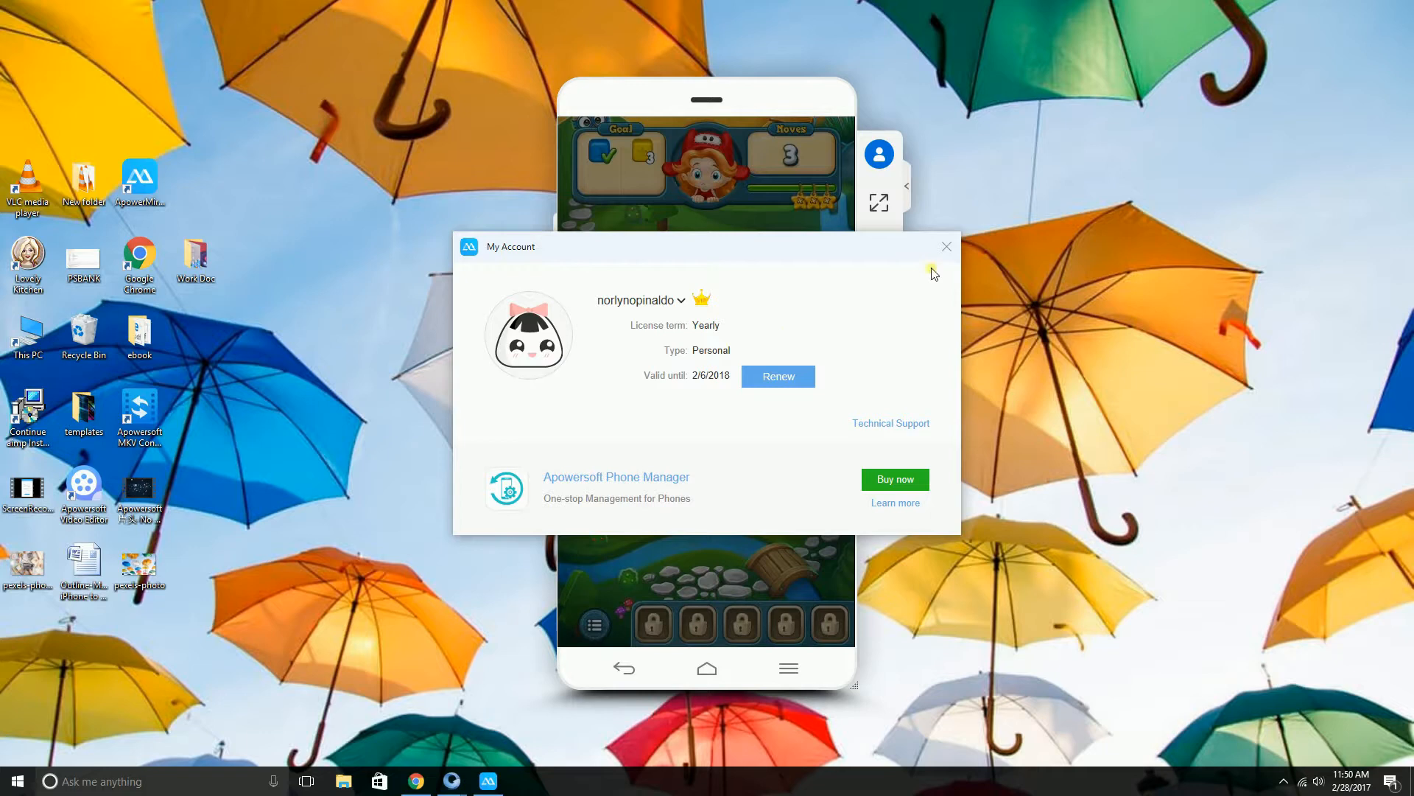
left_click(945, 246)
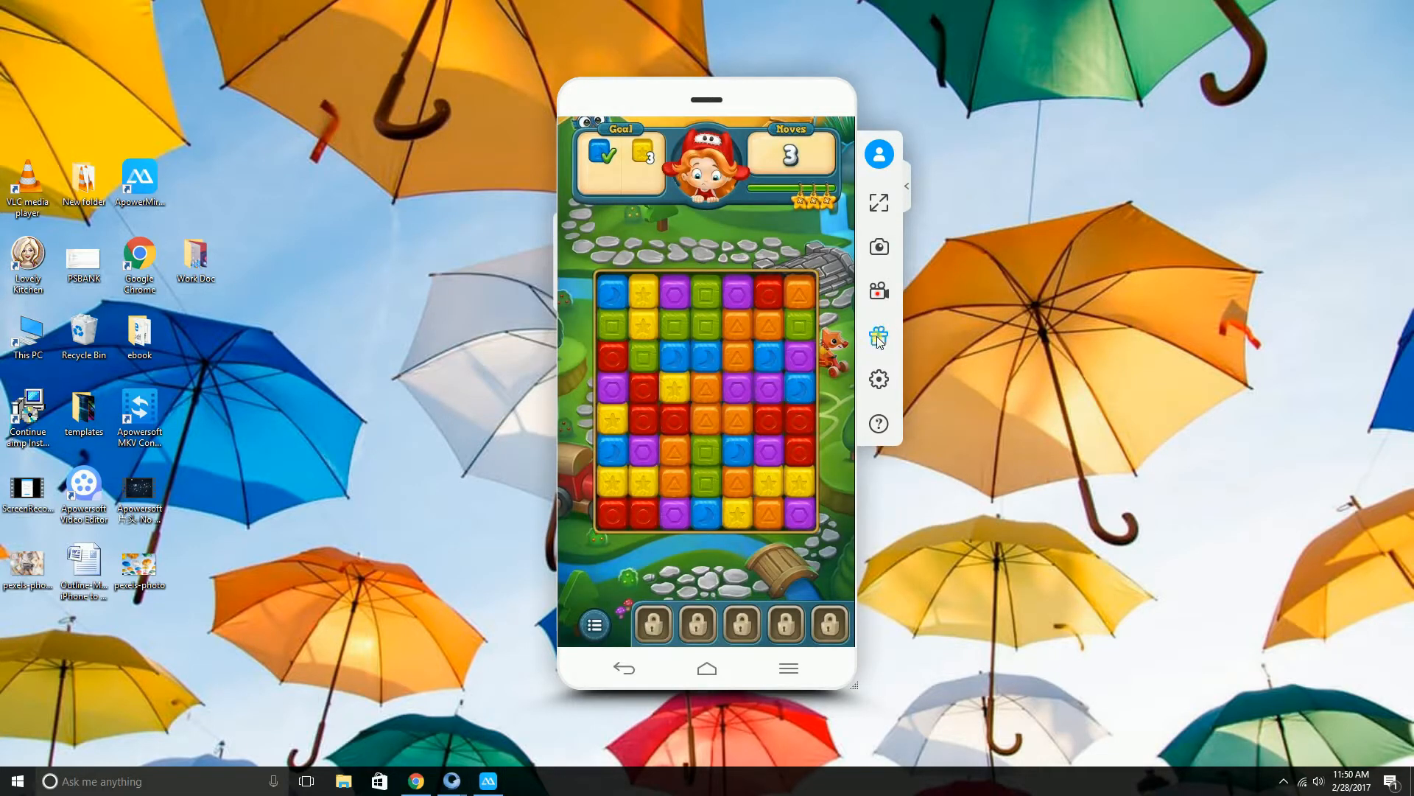
mouse_move(878, 336)
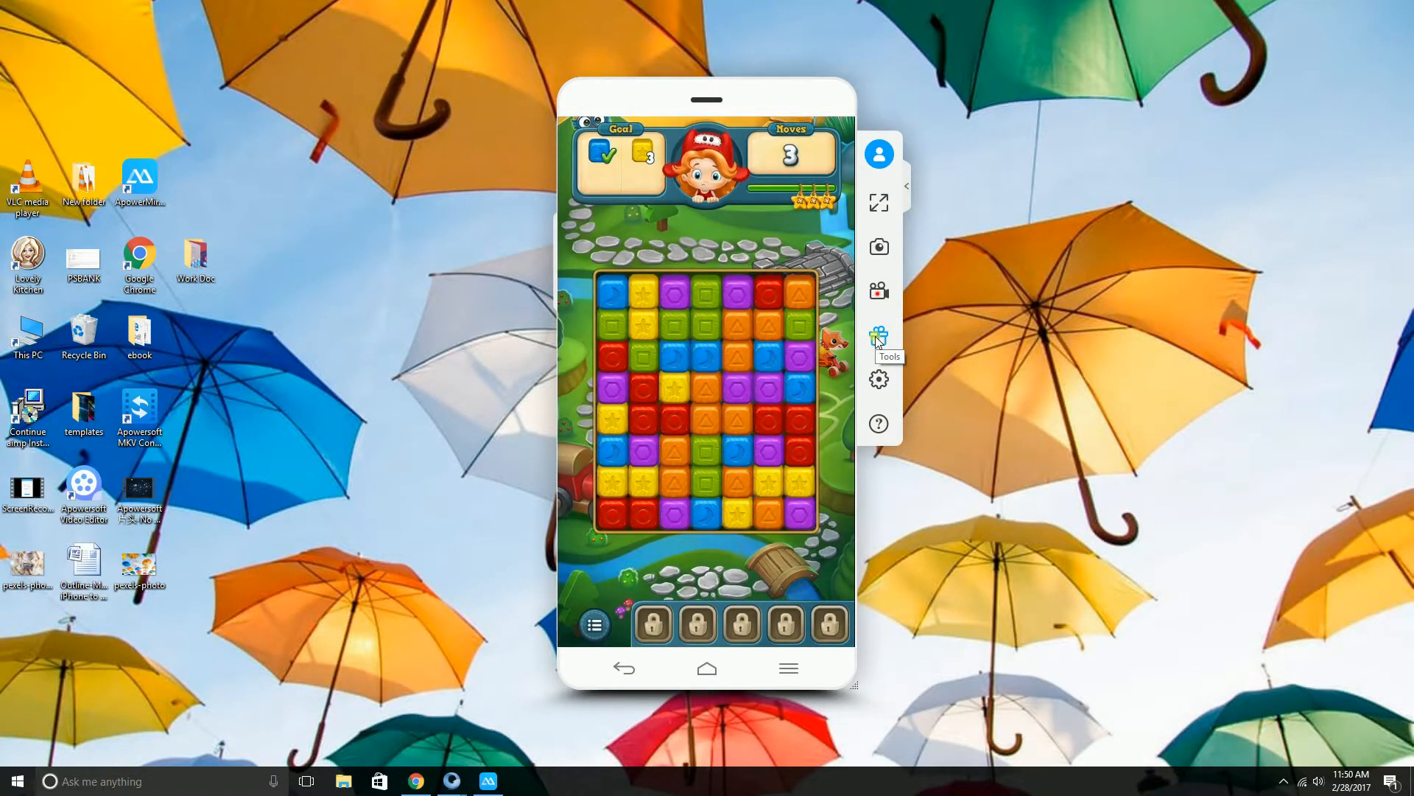
Step: View the Apowersoft tools list and Settings page, then bring up the exit prompt
left_click(877, 336)
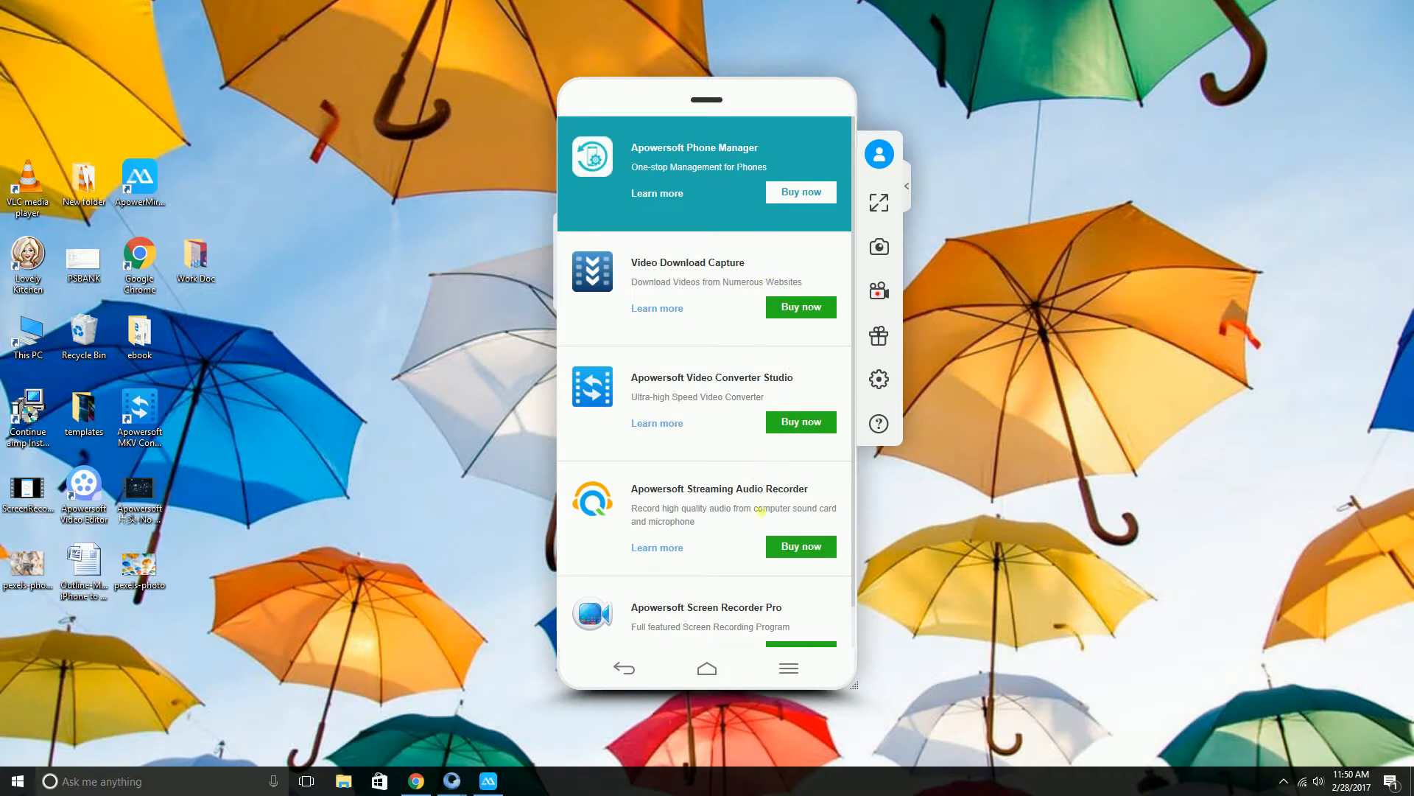
left_click(877, 379)
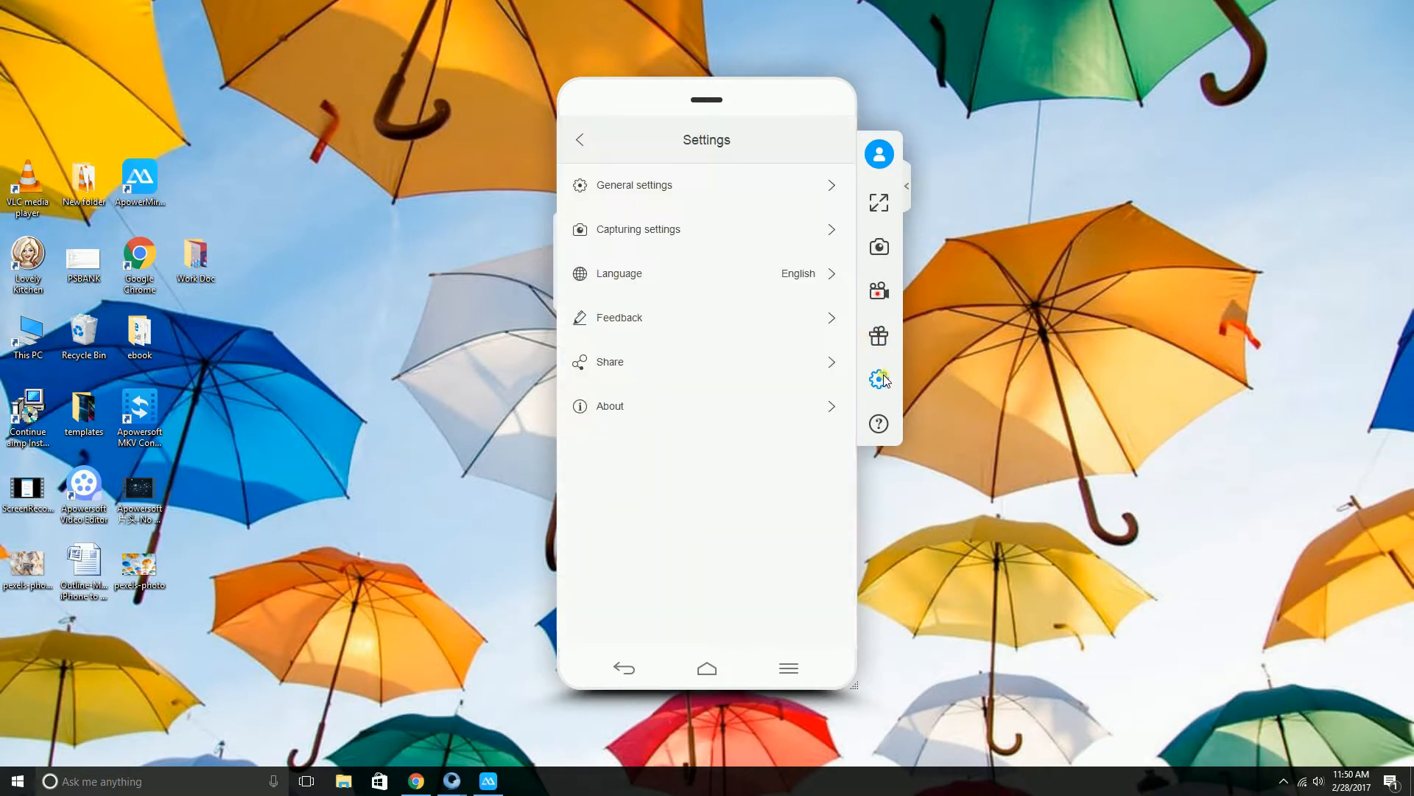
mouse_move(895, 411)
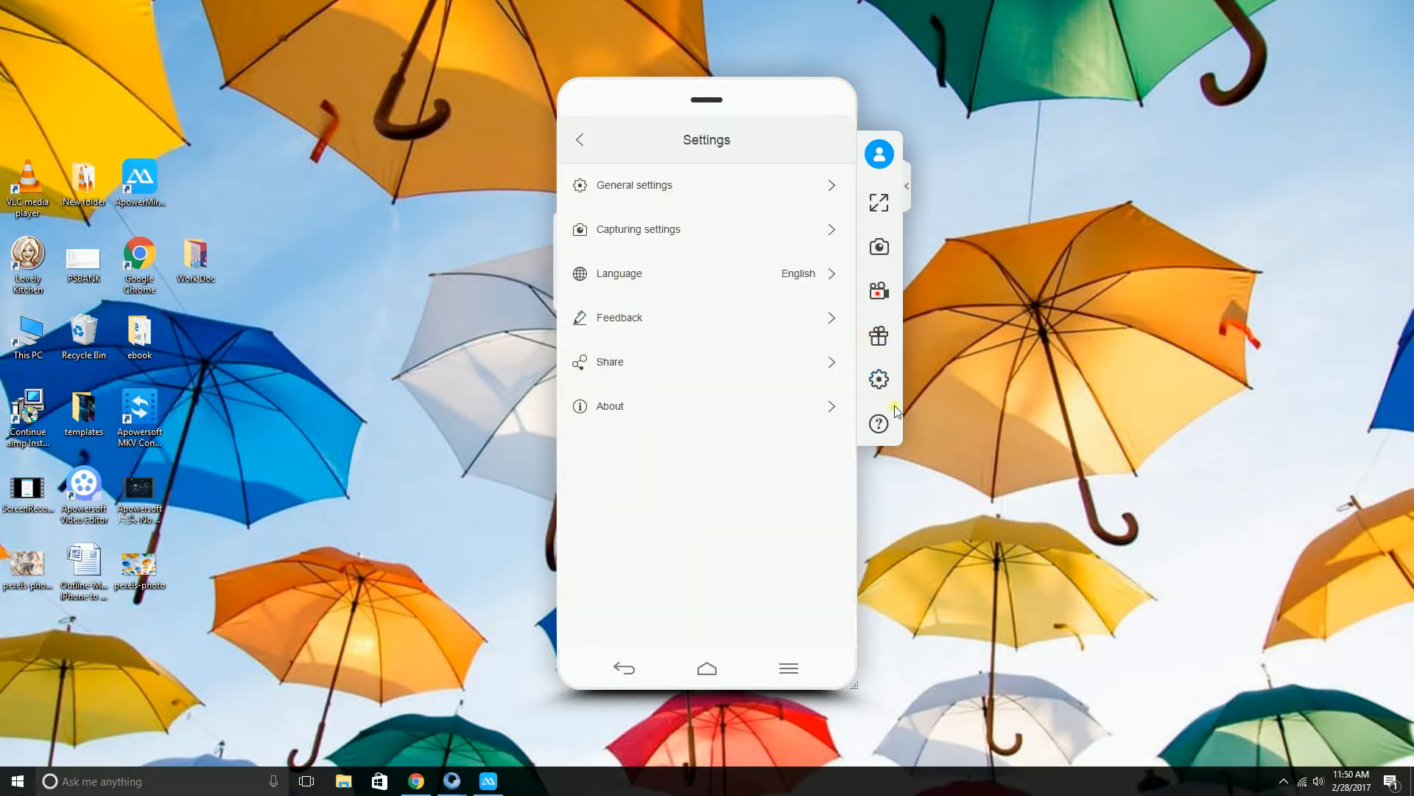
mouse_move(861, 374)
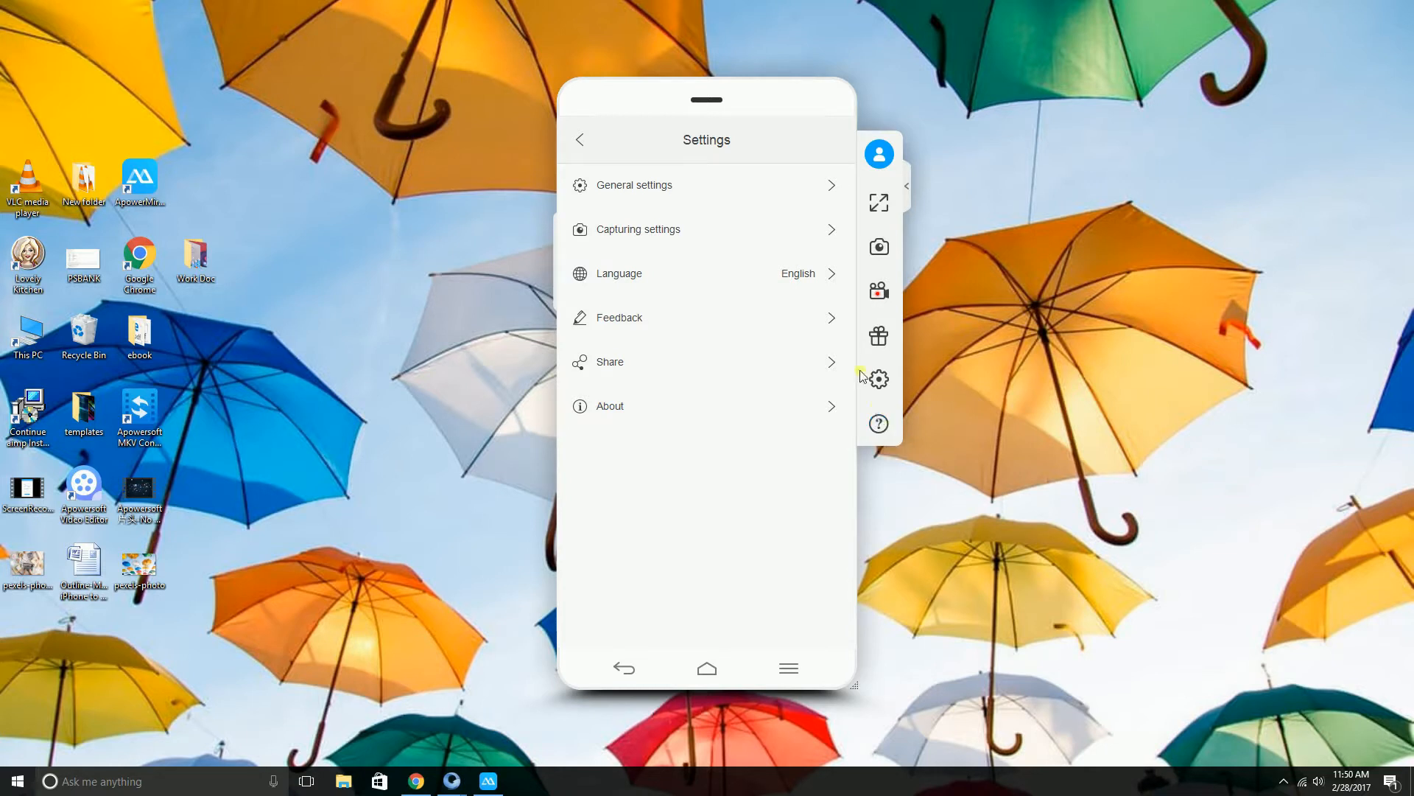
mouse_move(943, 7)
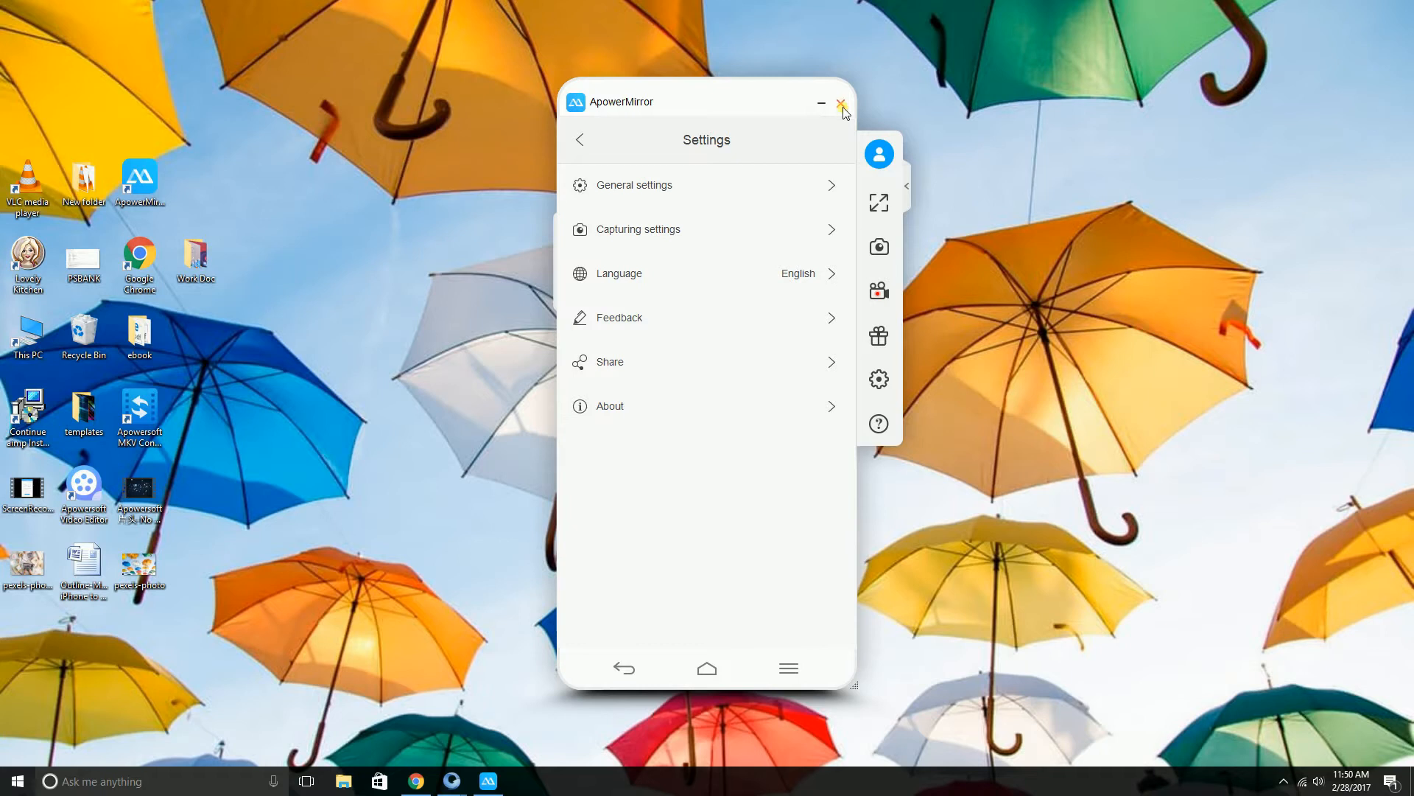
left_click(839, 102)
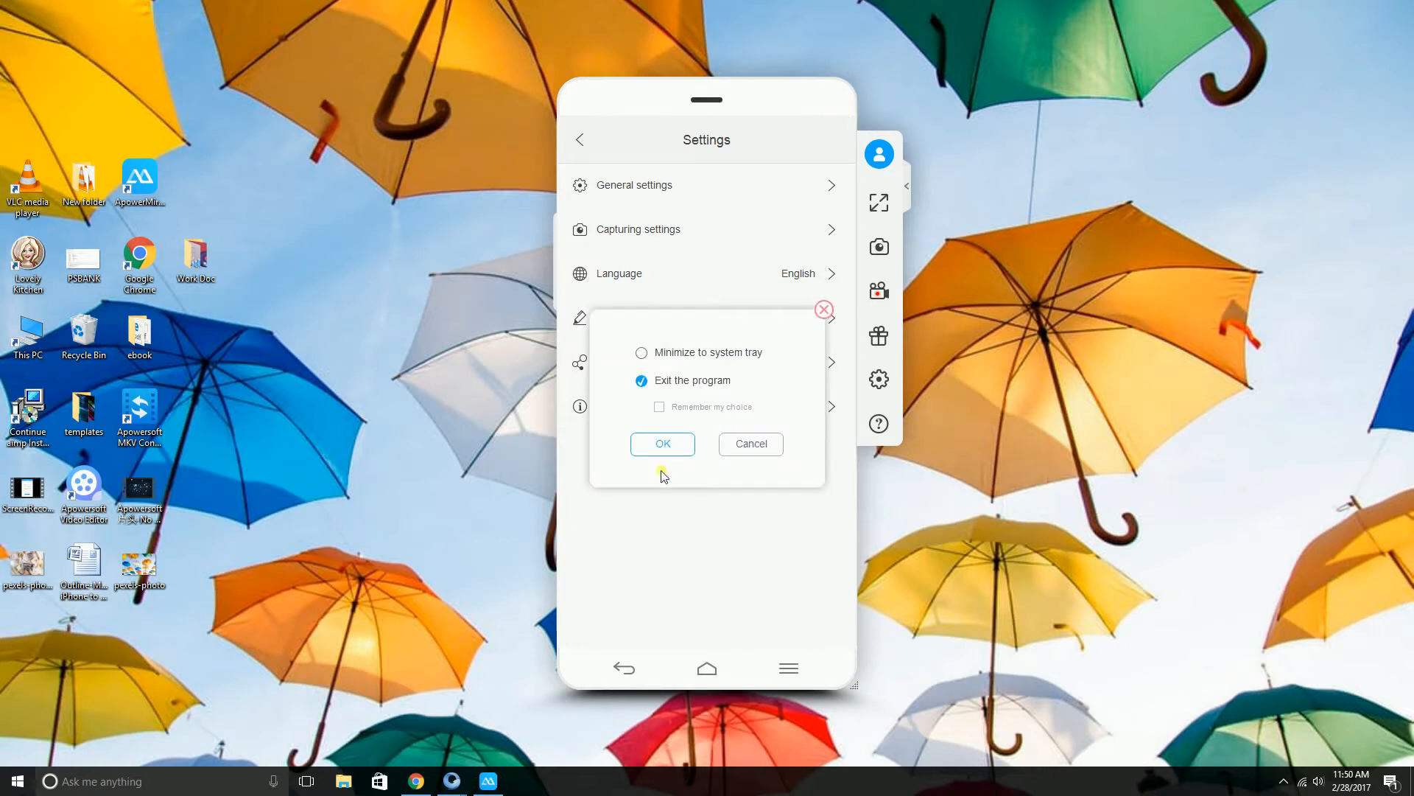